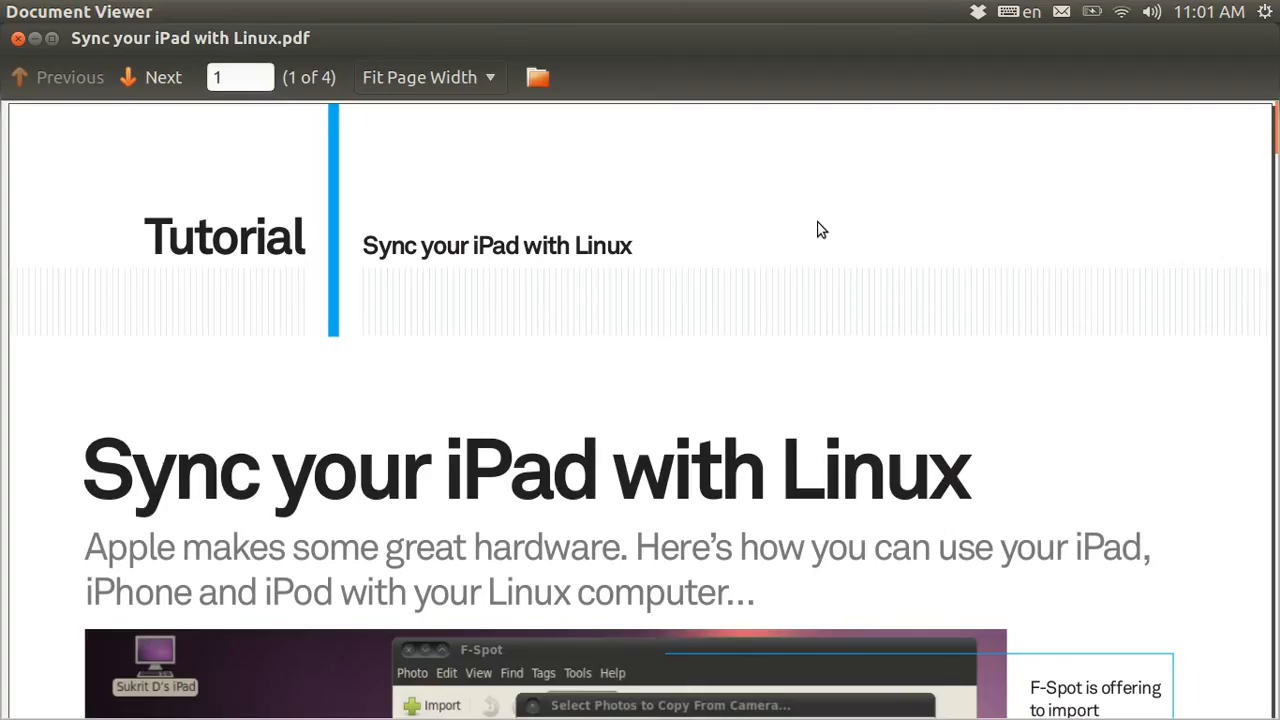
Step: Page through the 'Sync your iPad with Linux' PDF to its fourth and last page
scroll("down", 3)
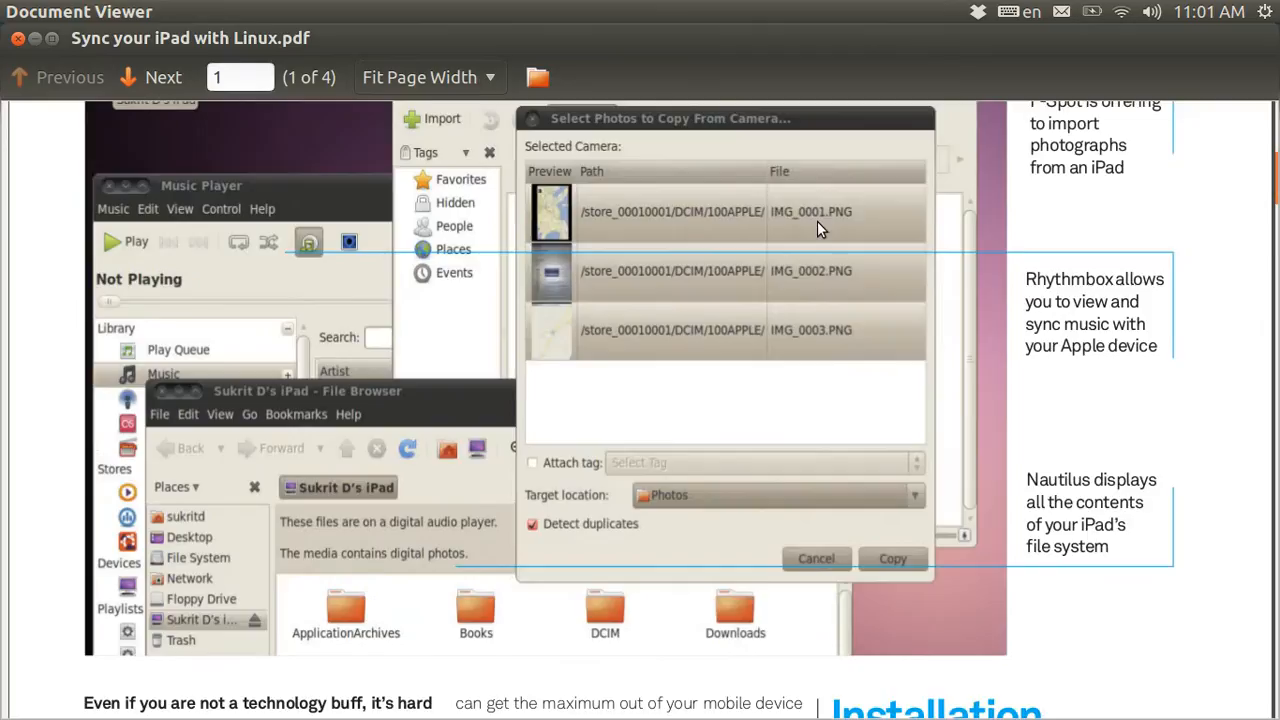
left_click(162, 77)
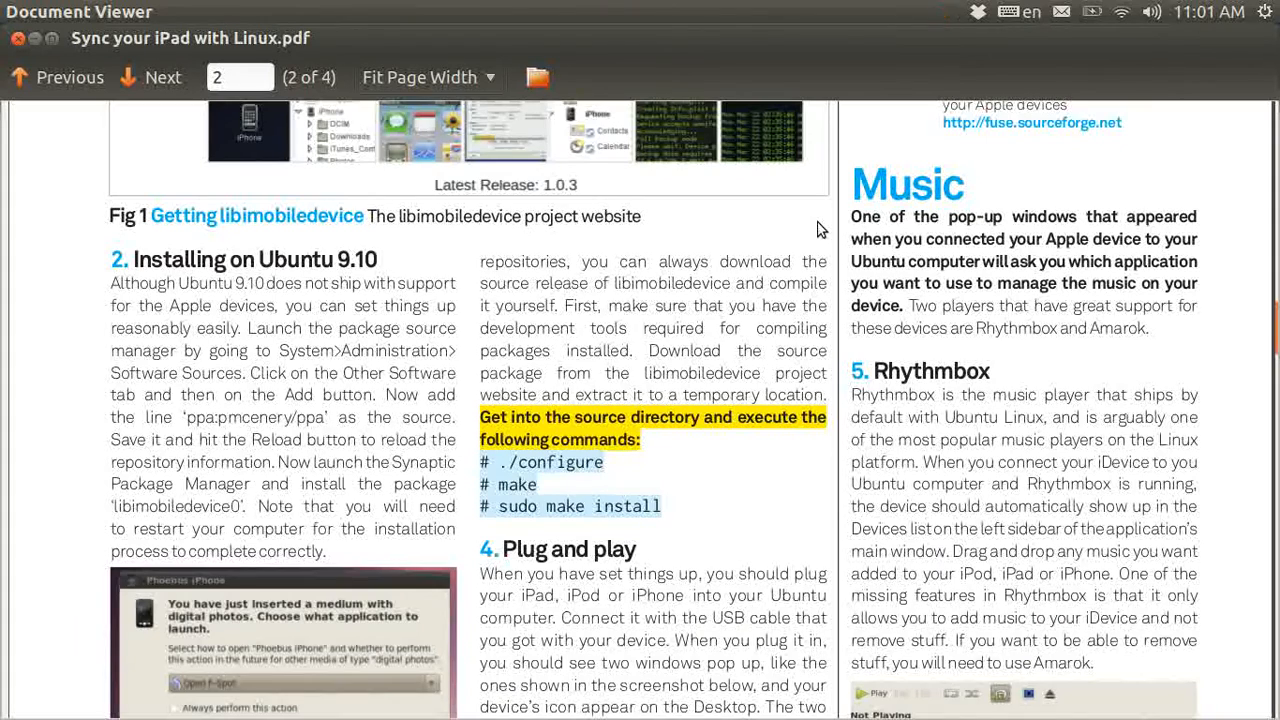
left_click(149, 77)
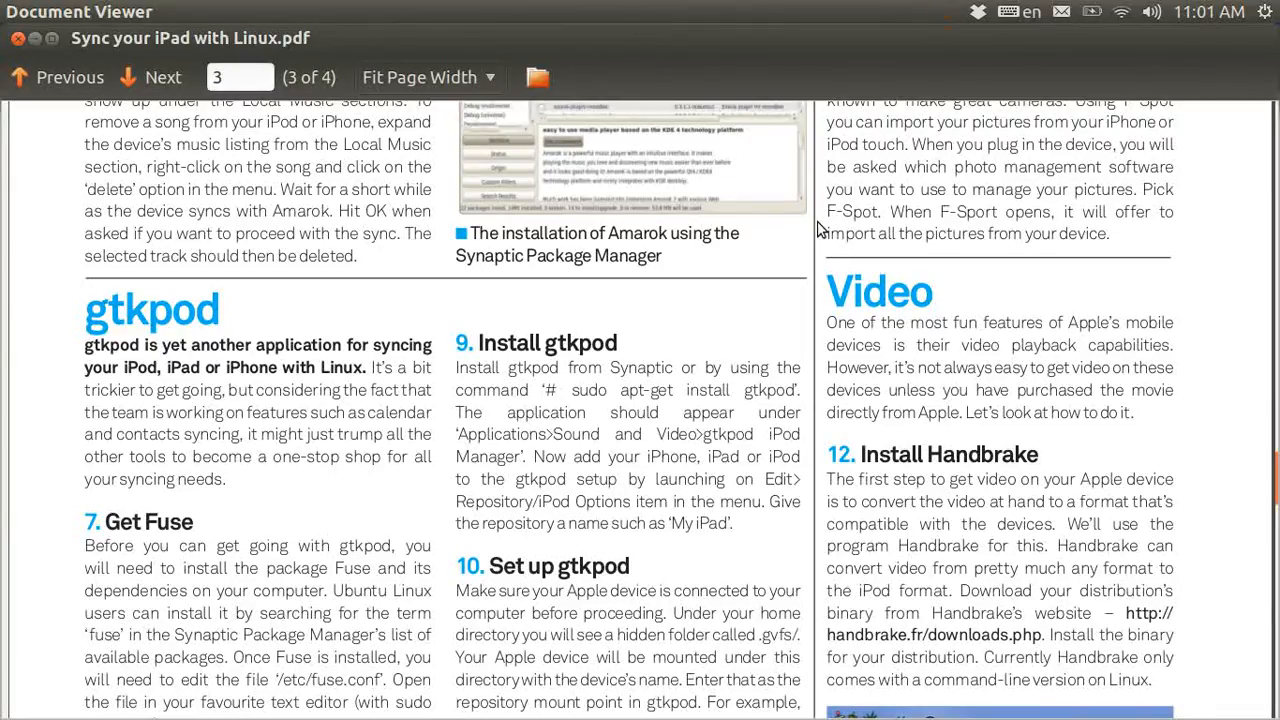
left_click(162, 77)
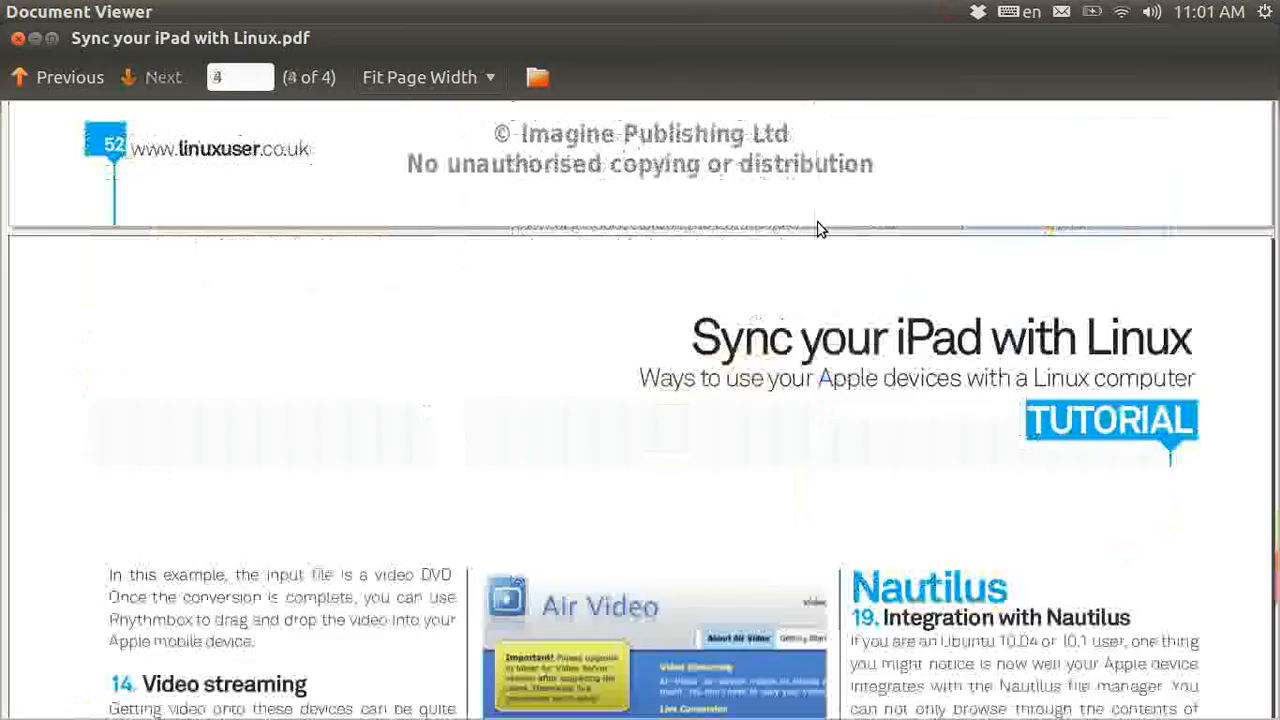
scroll("down", 3)
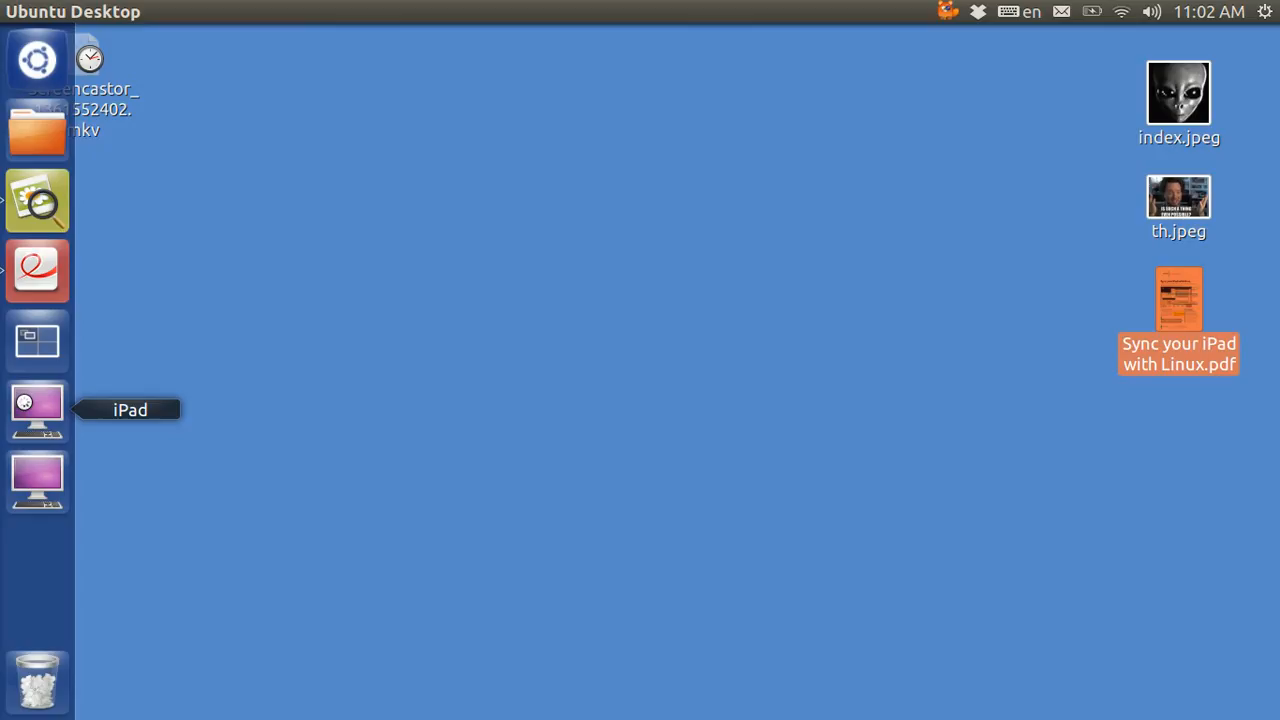
left_click(37, 410)
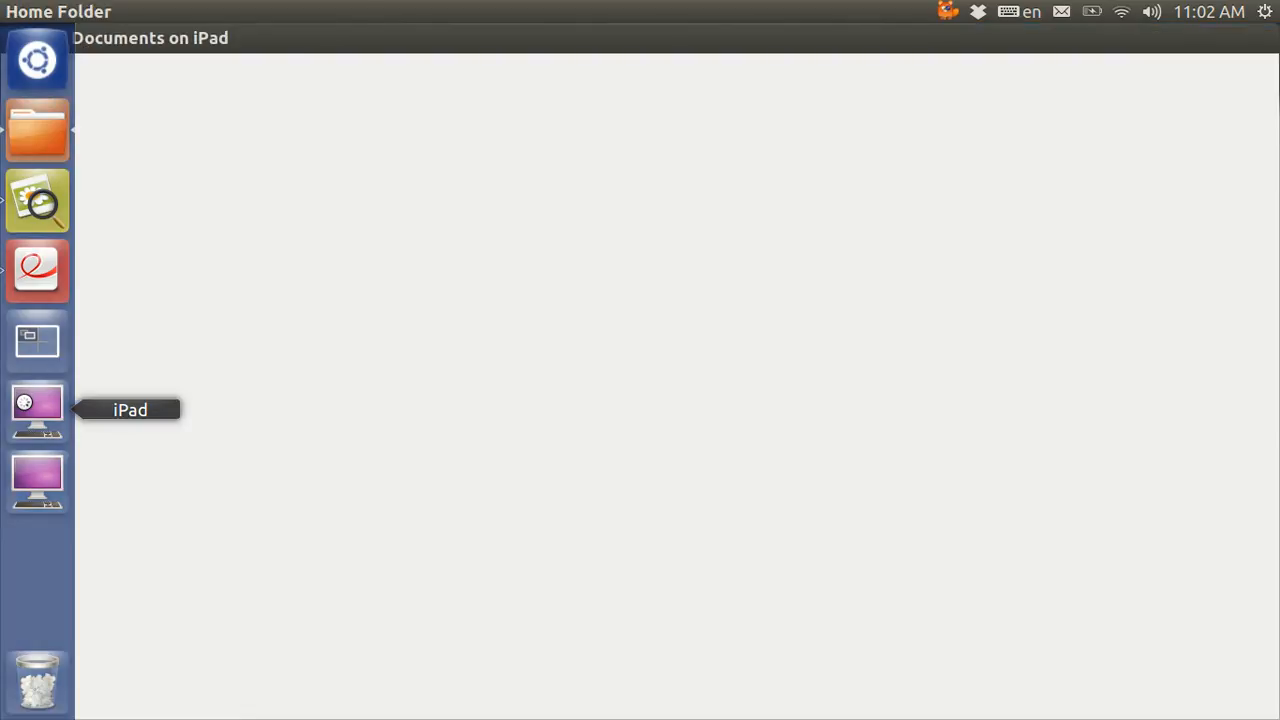
left_click(37, 410)
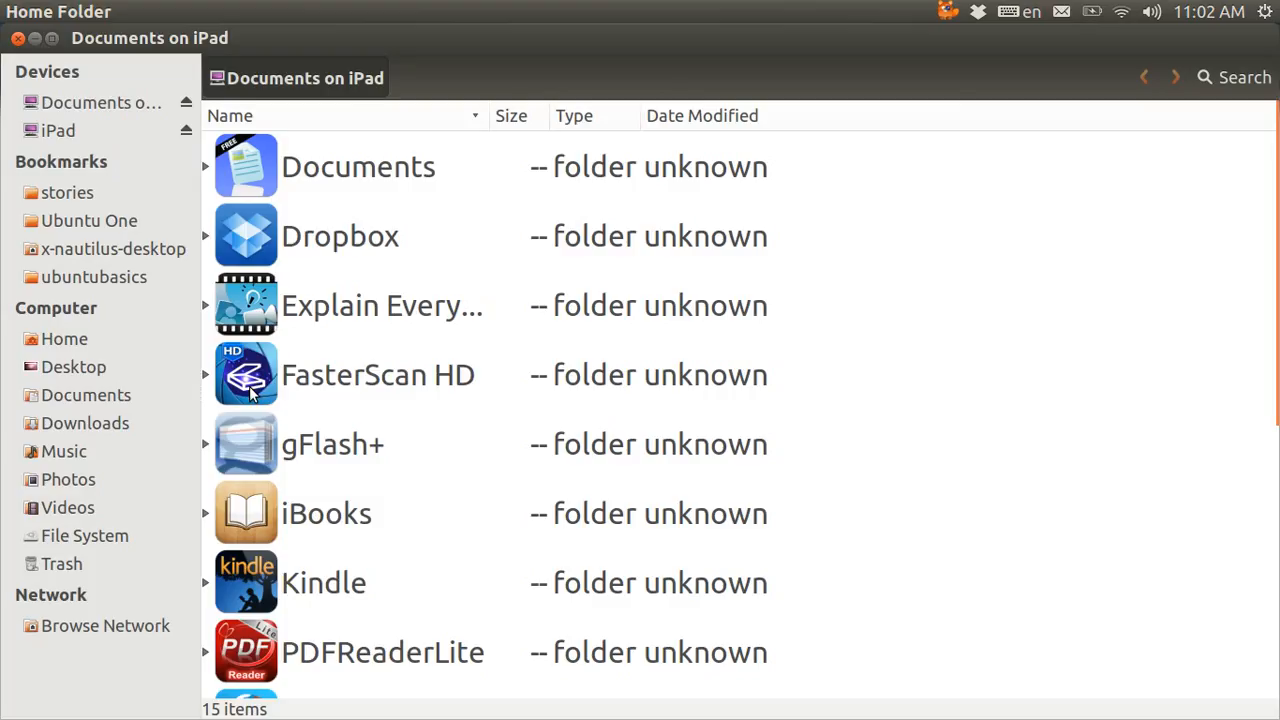
mouse_move(315, 397)
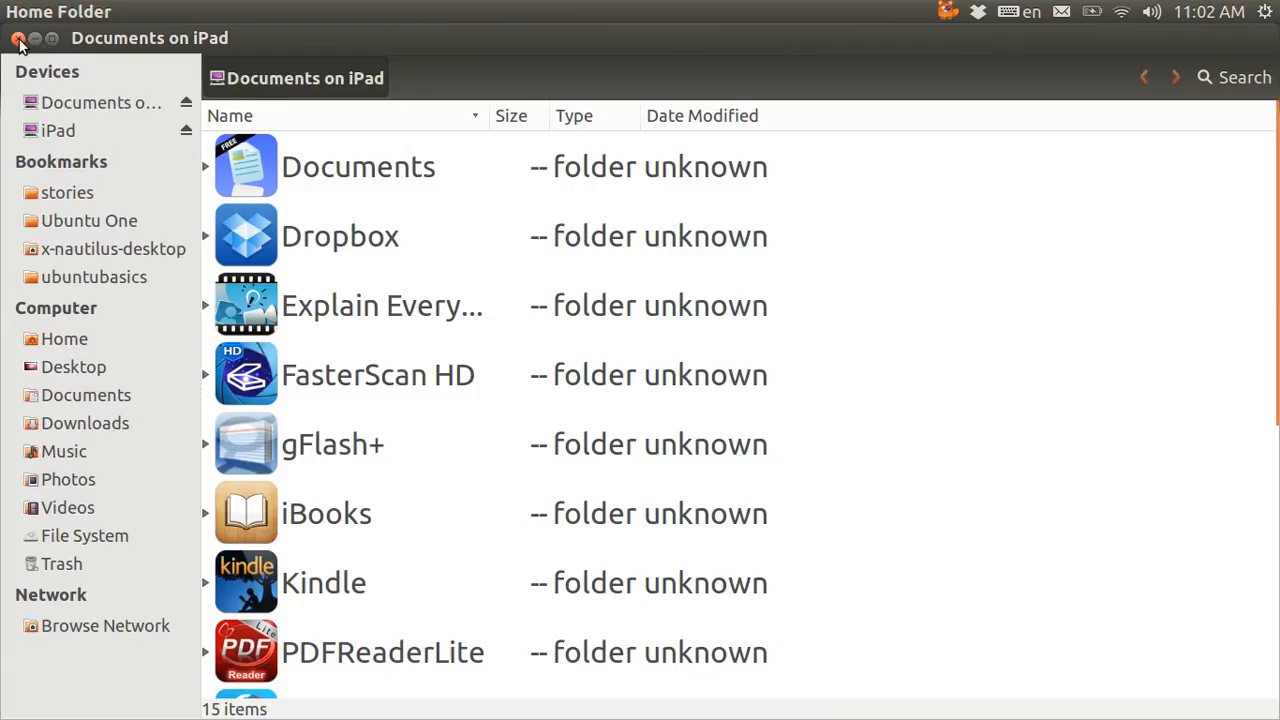
left_click(18, 38)
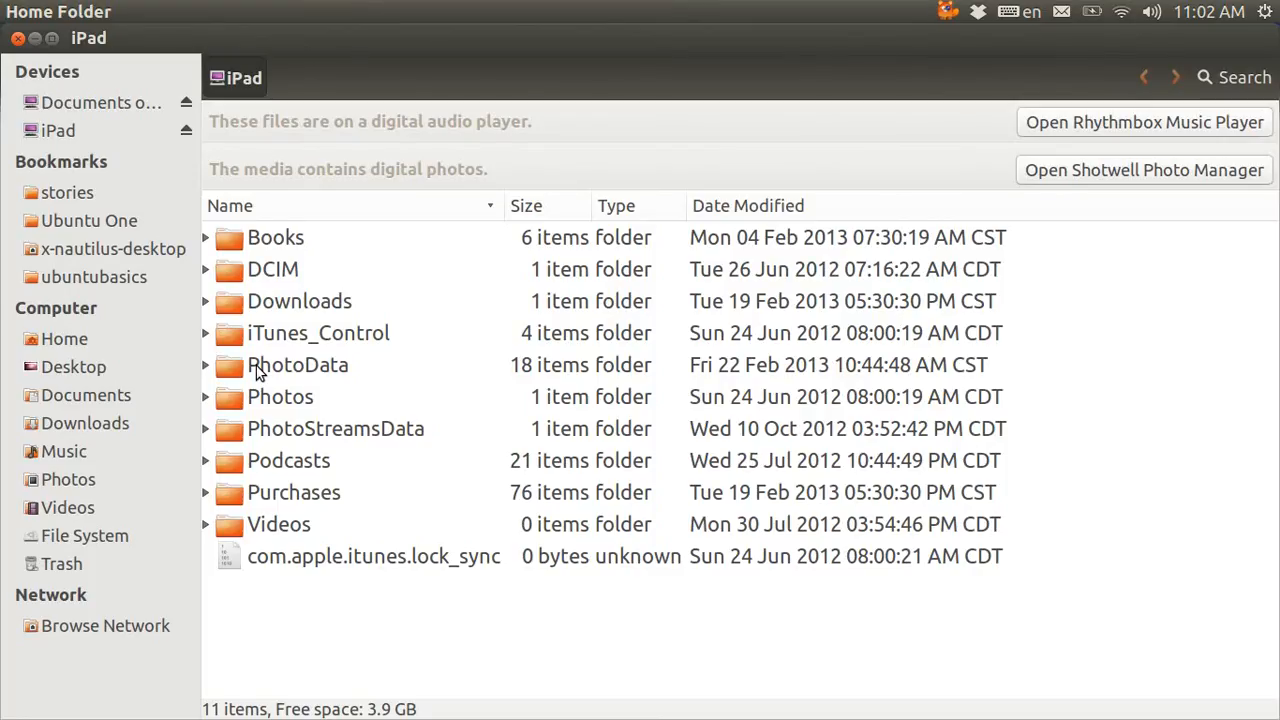
mouse_move(258, 332)
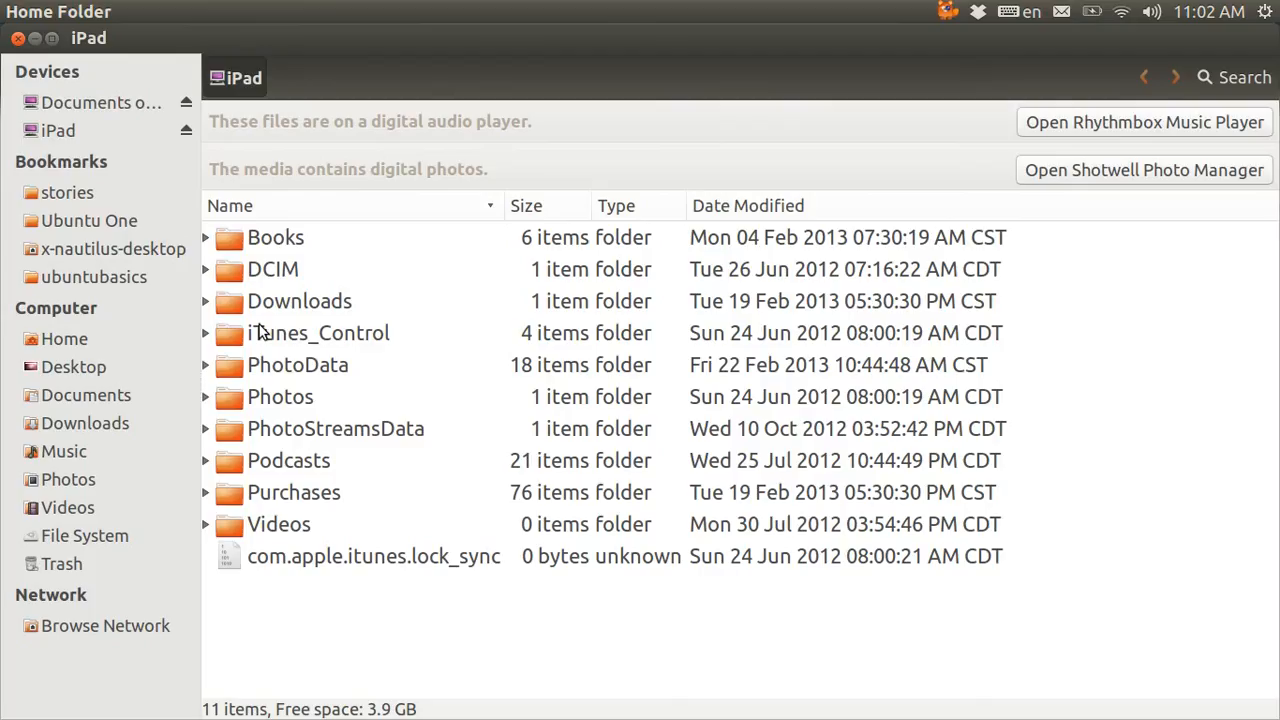
mouse_move(263, 278)
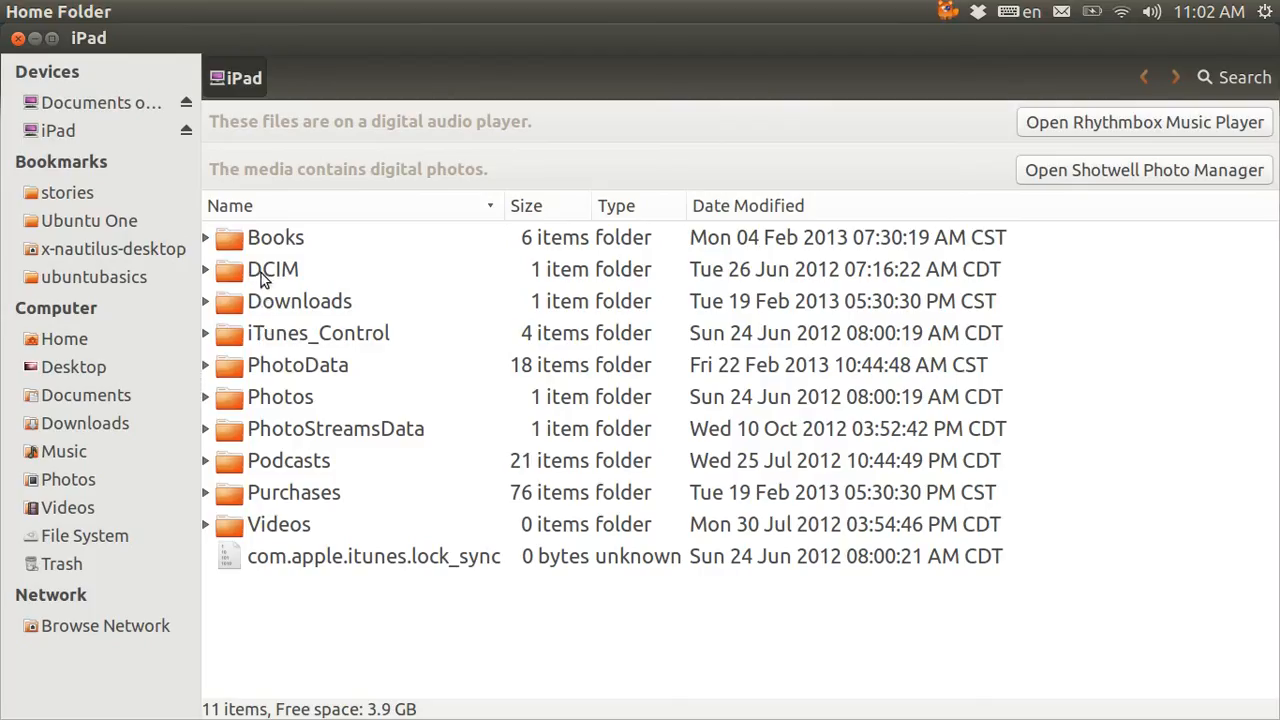
Step: Select and open the iPad's DCIM folder
left_click(273, 269)
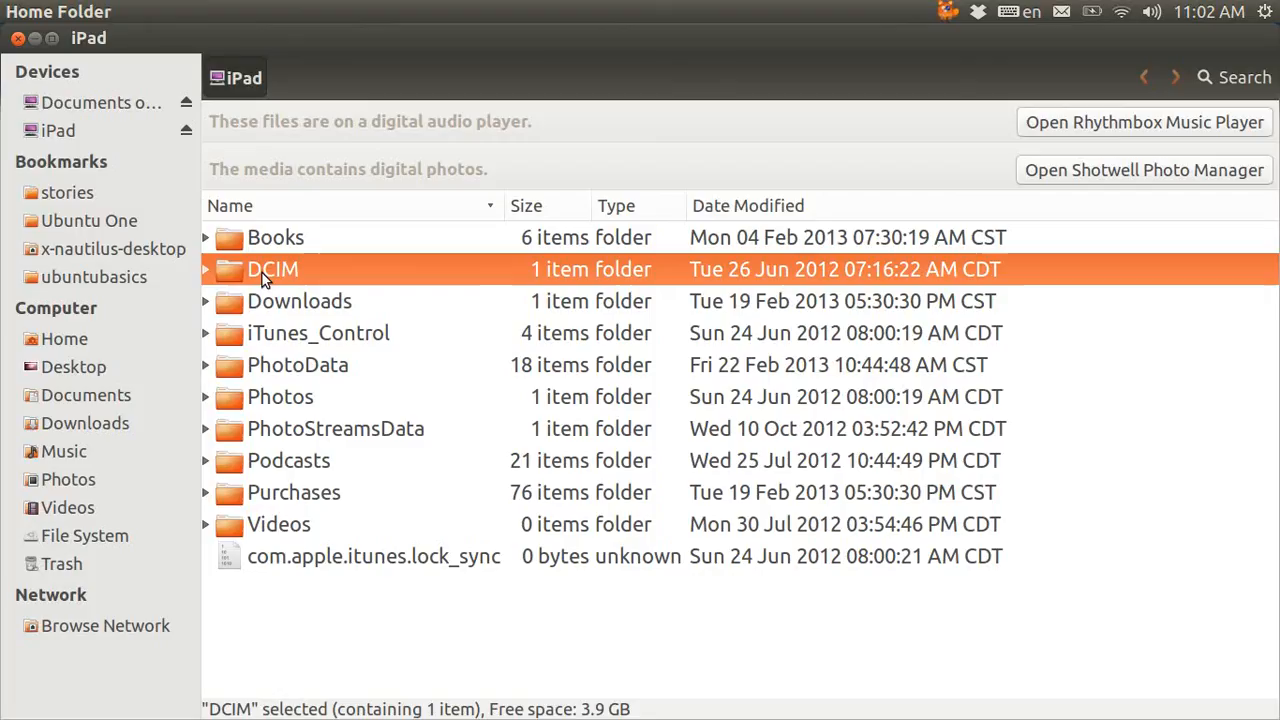
double_click(273, 269)
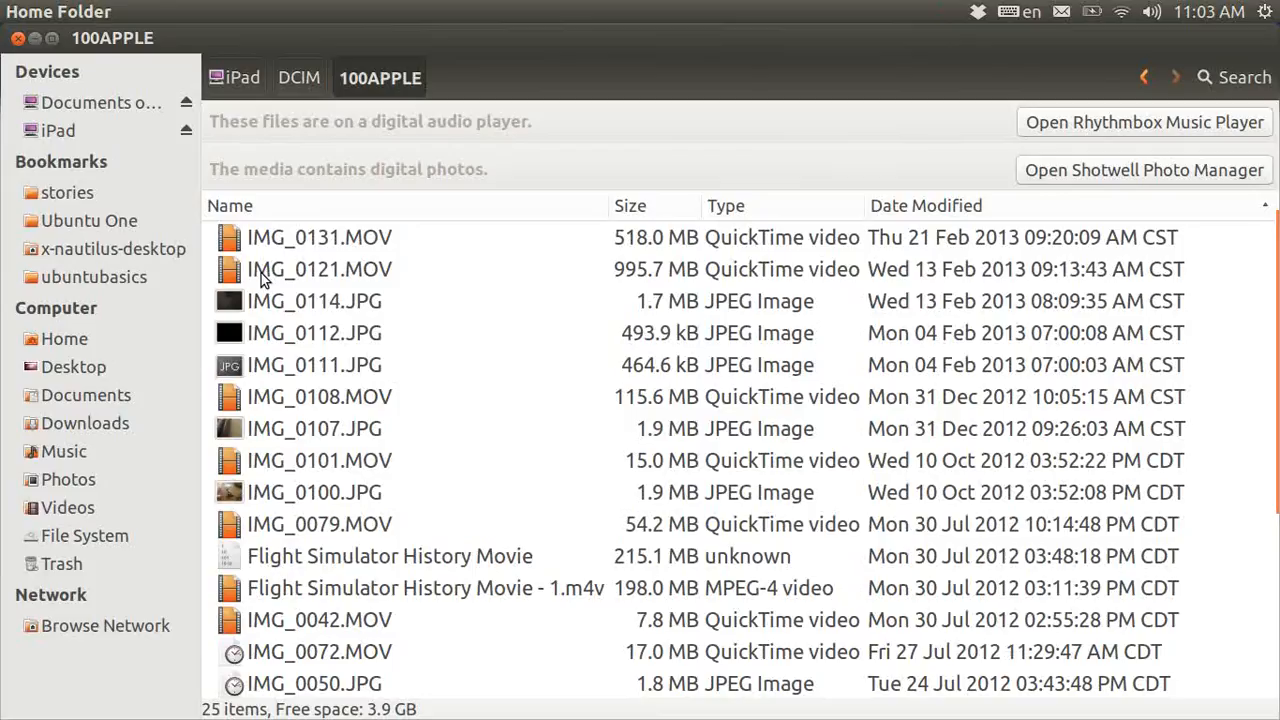
mouse_move(920, 200)
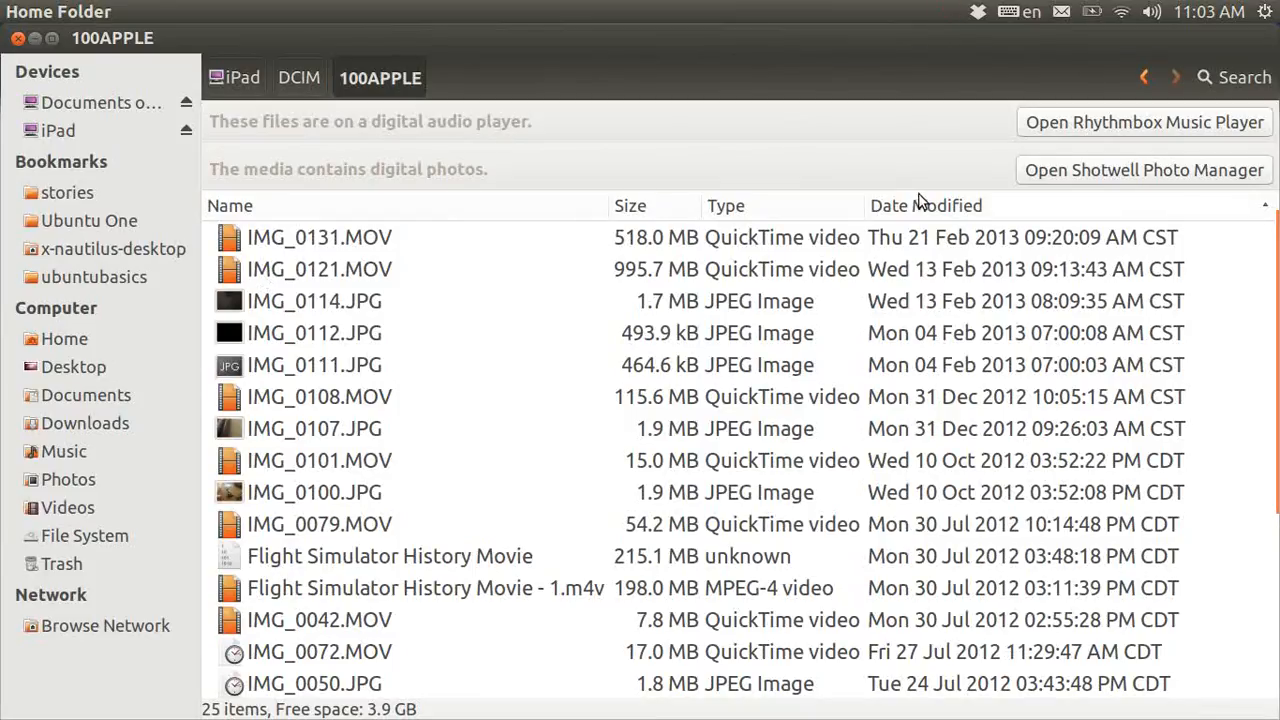
mouse_move(978, 213)
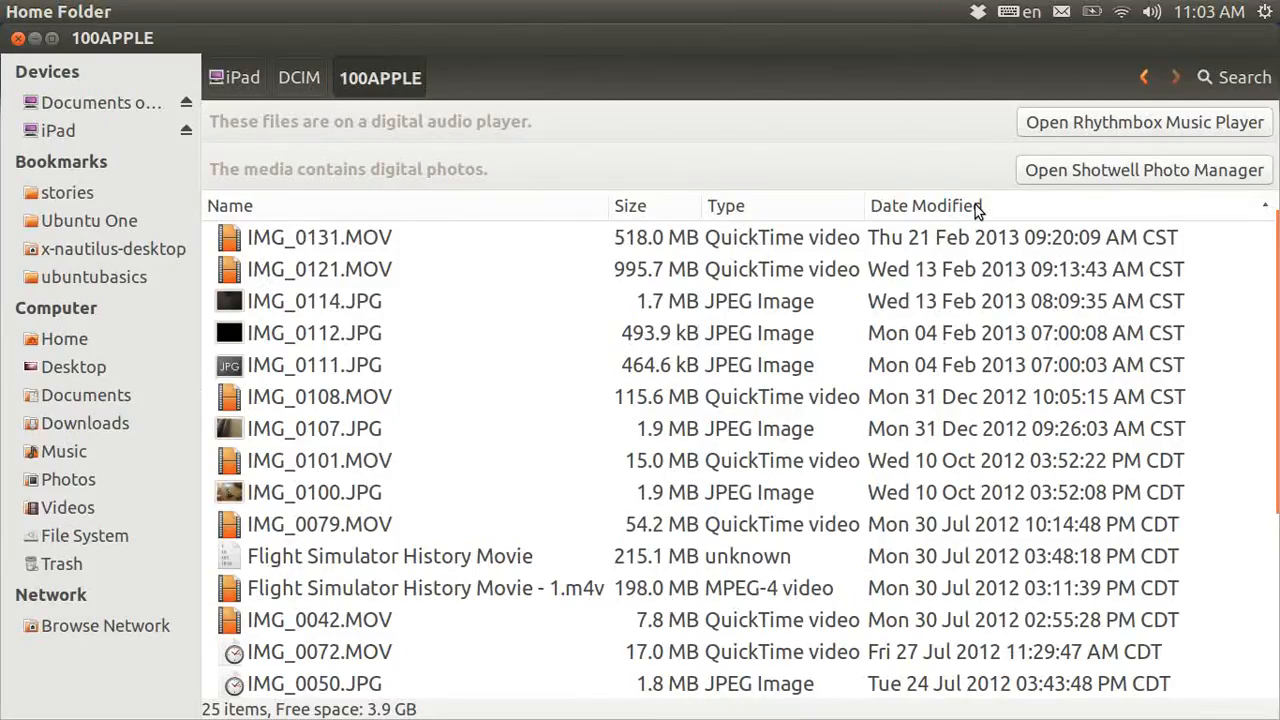
Step: Sort by Date Modified and copy the 518 MB video IMG_0131.MOV to the Desktop
left_click(925, 205)
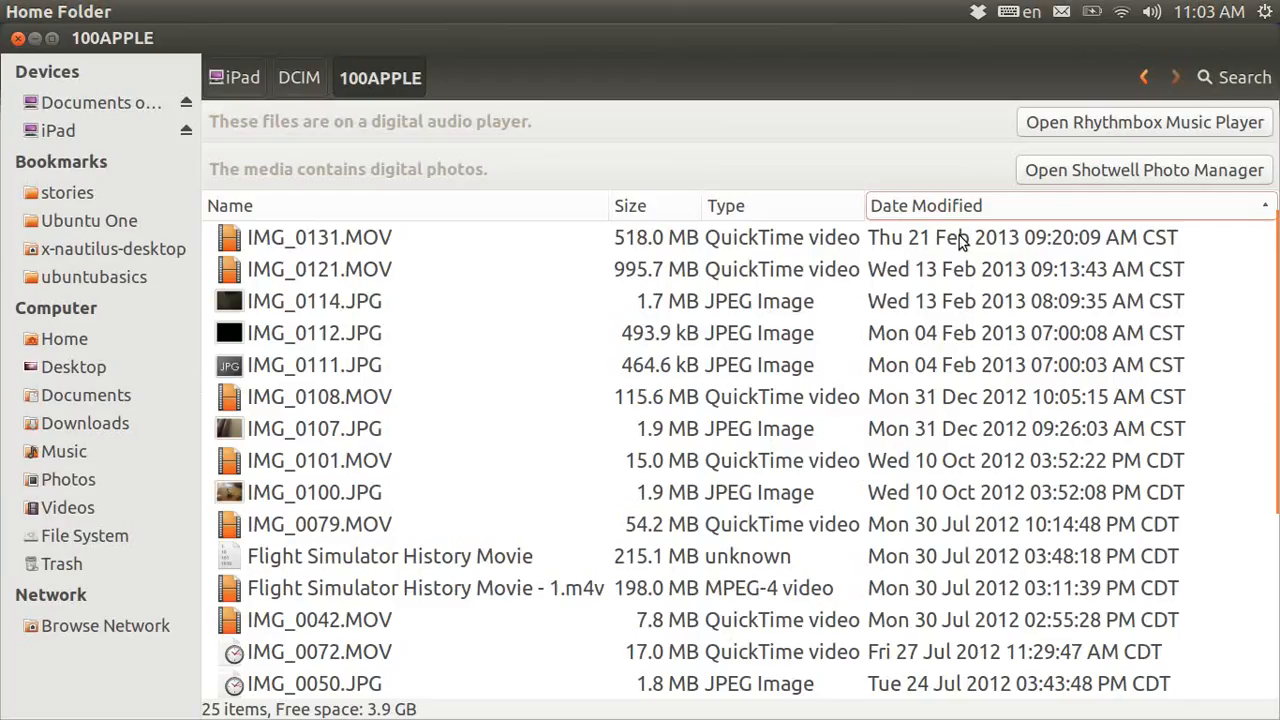
mouse_move(440, 230)
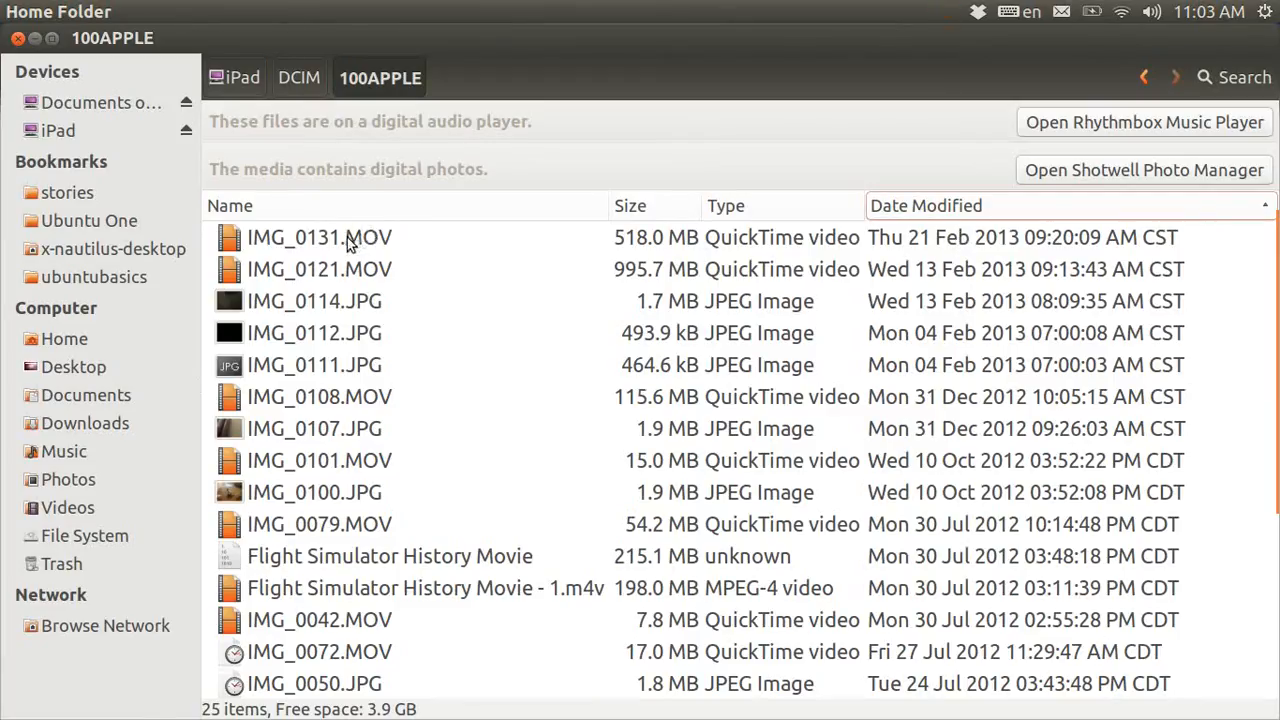
left_click(319, 237)
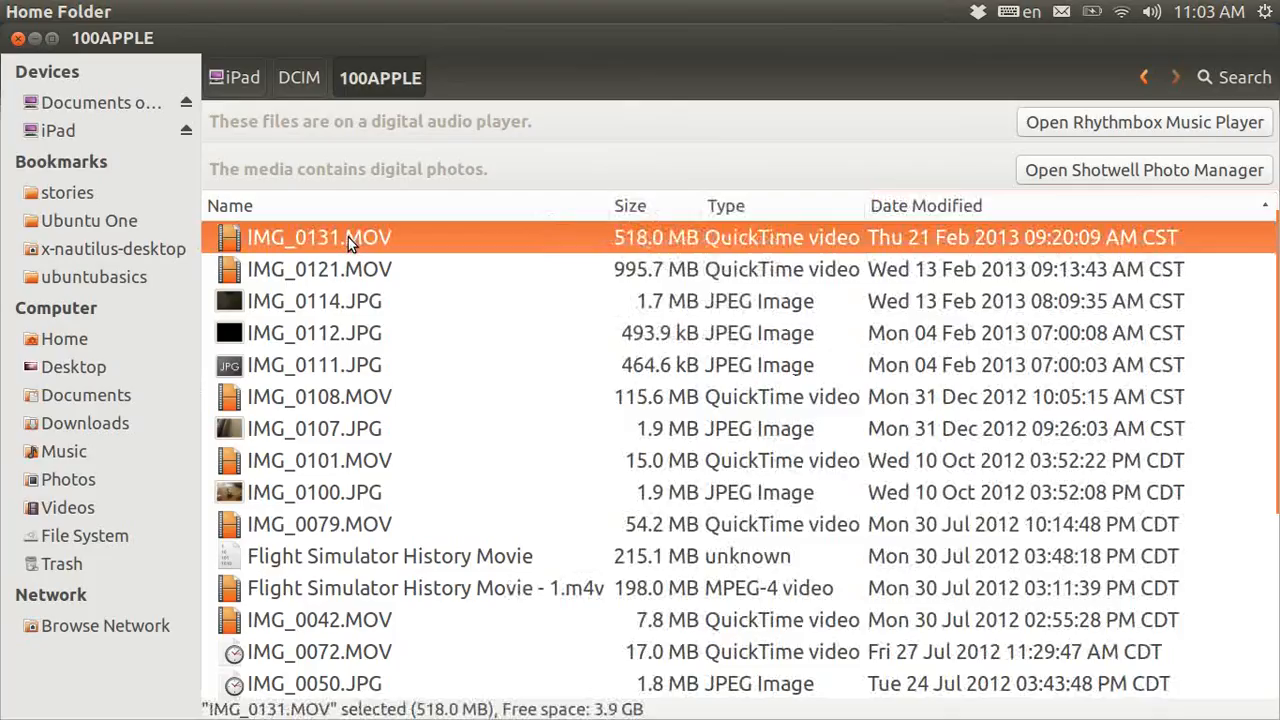
right_click(318, 237)
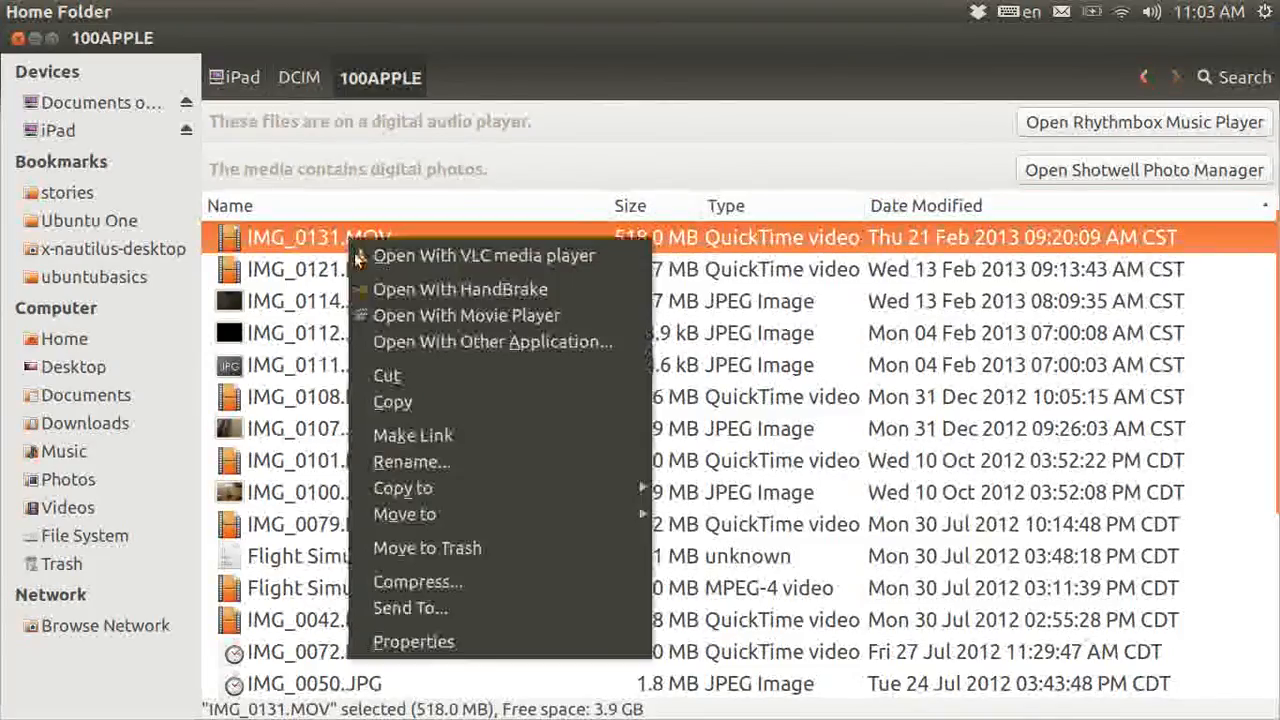
left_click(392, 401)
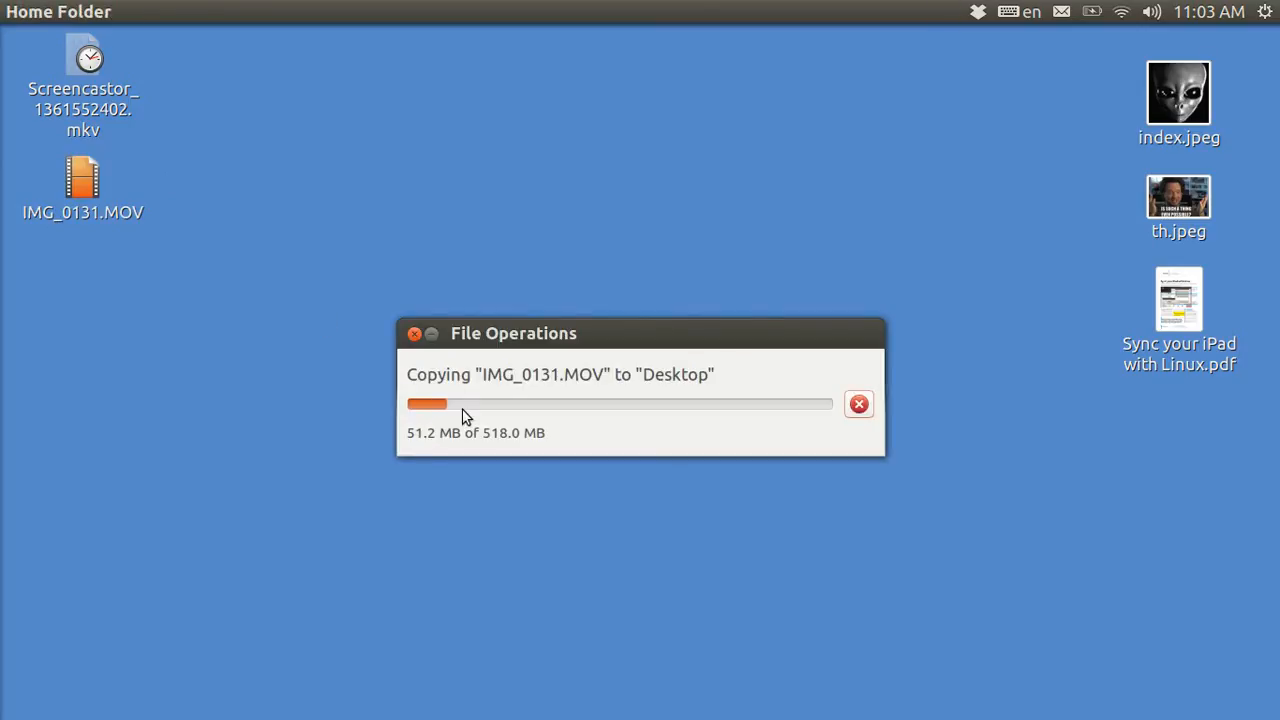
mouse_move(500, 447)
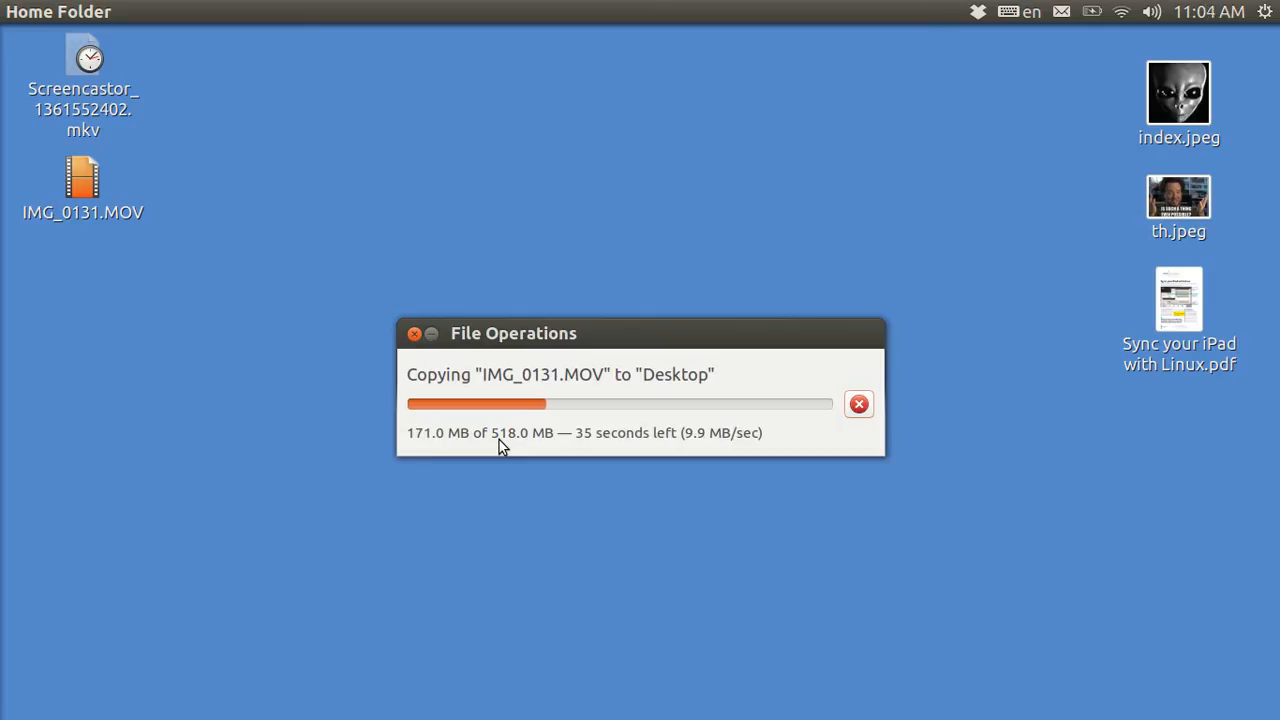
mouse_move(585, 458)
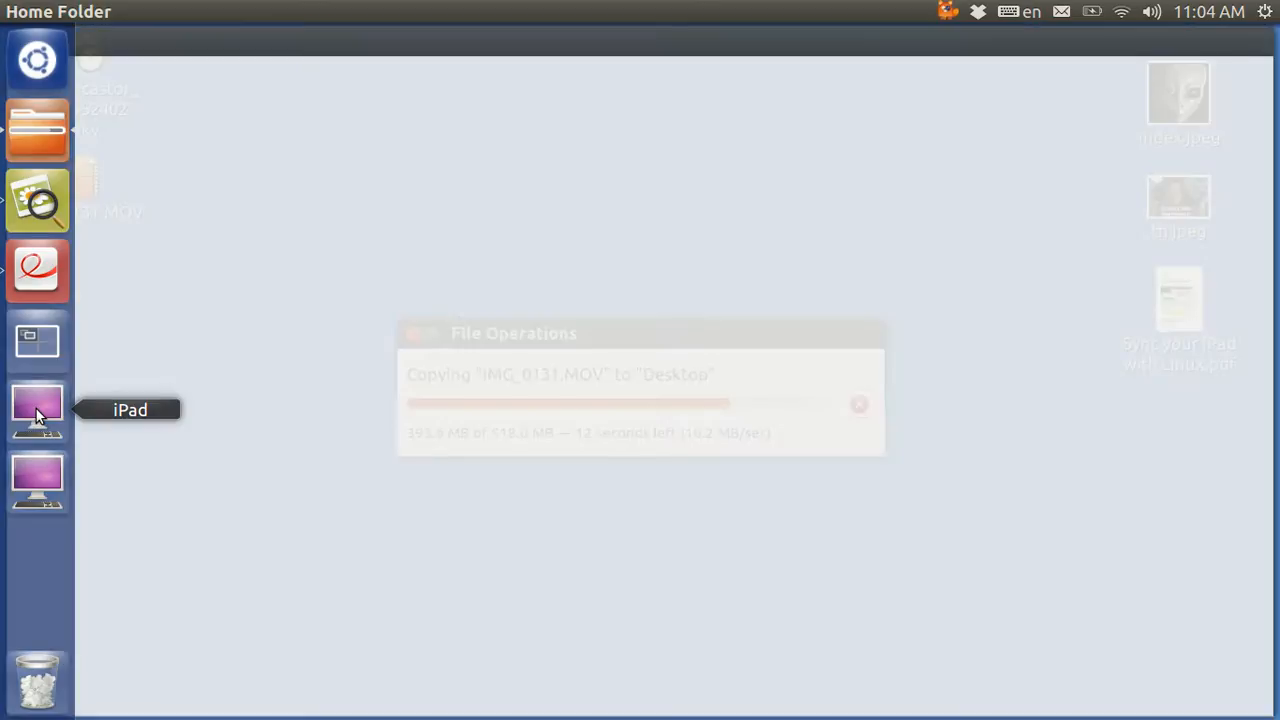
Step: Reopen the iPad from the launcher, enter DCIM and select the 100APPLE folder
left_click(37, 410)
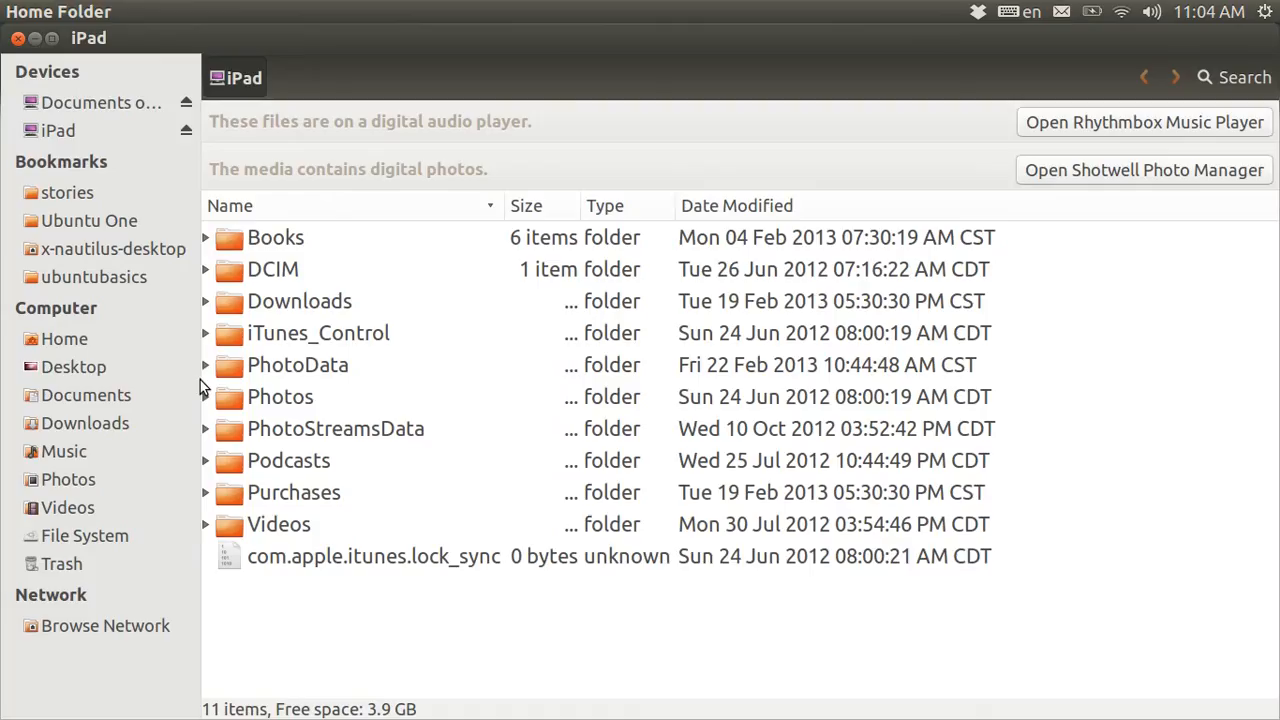
left_click(273, 269)
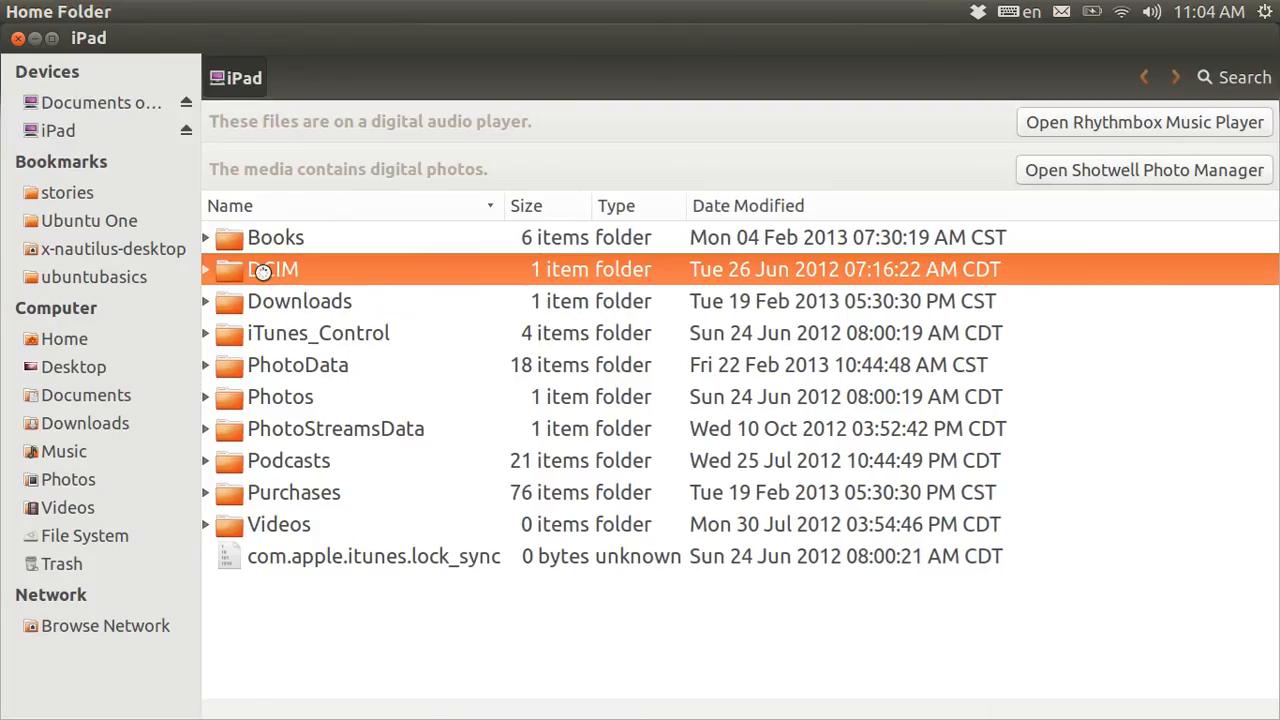
double_click(273, 269)
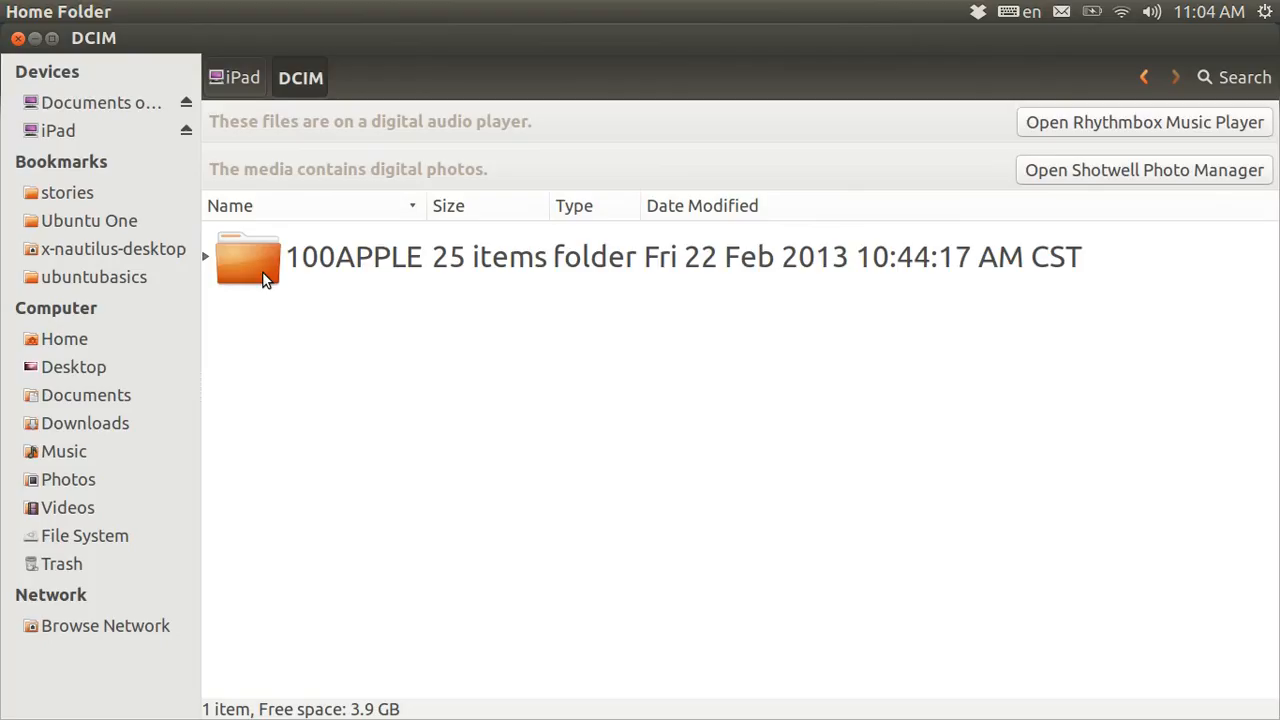
left_click(250, 257)
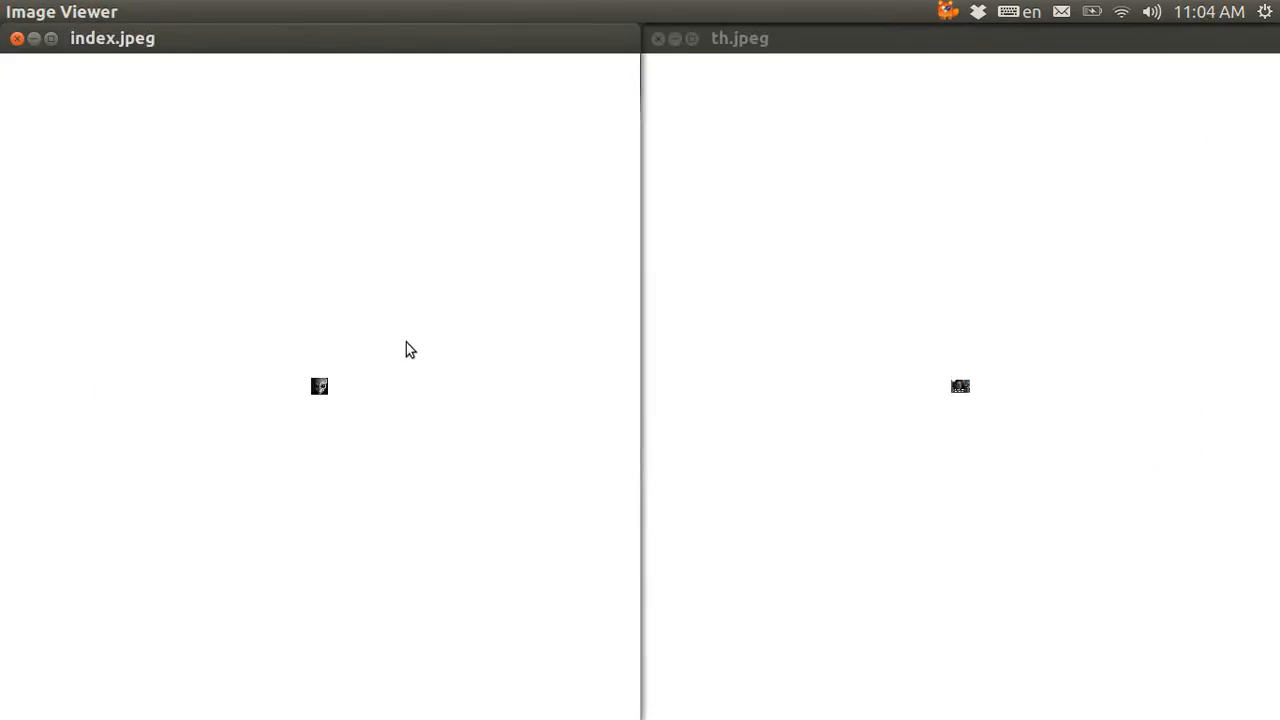
mouse_move(320, 387)
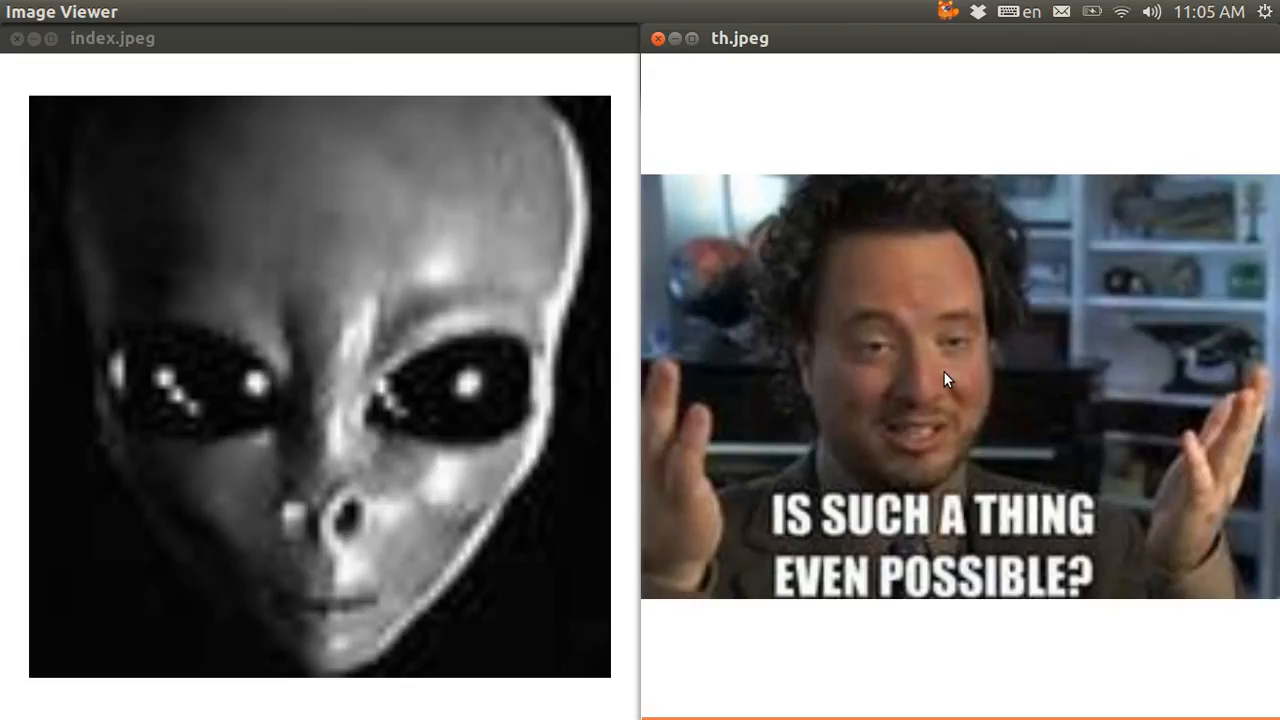
mouse_move(838, 255)
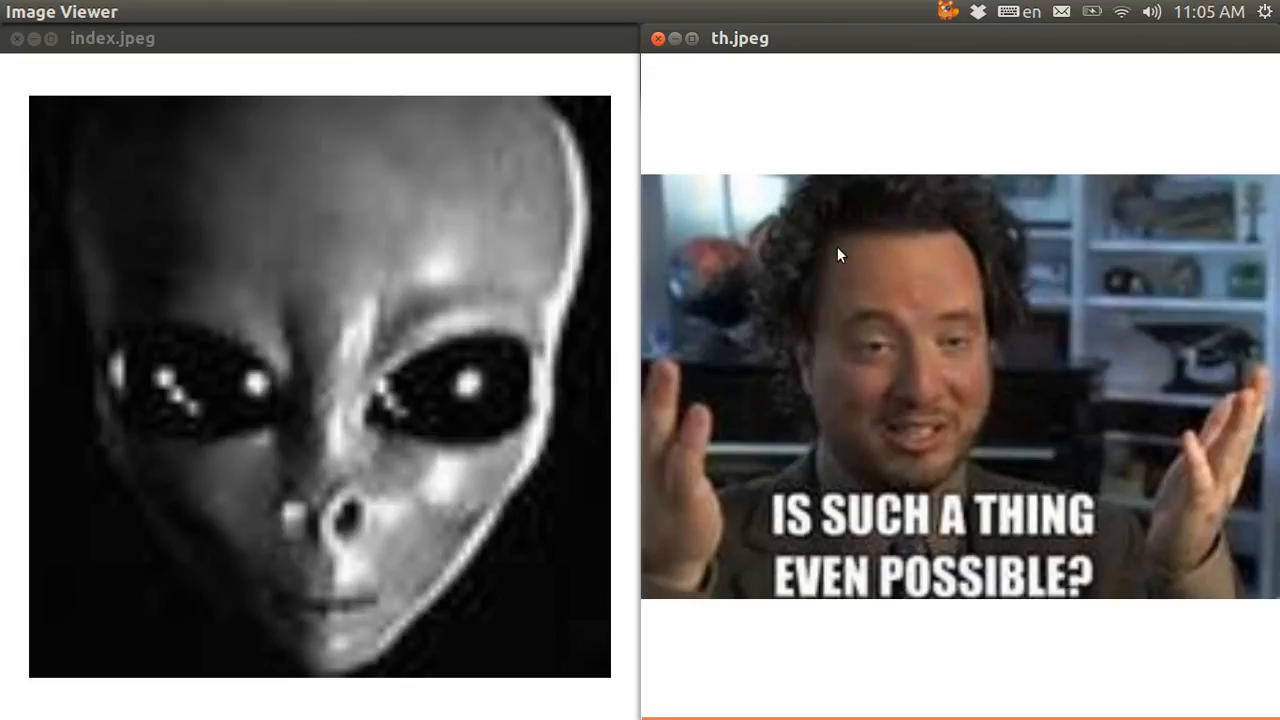
mouse_move(795, 208)
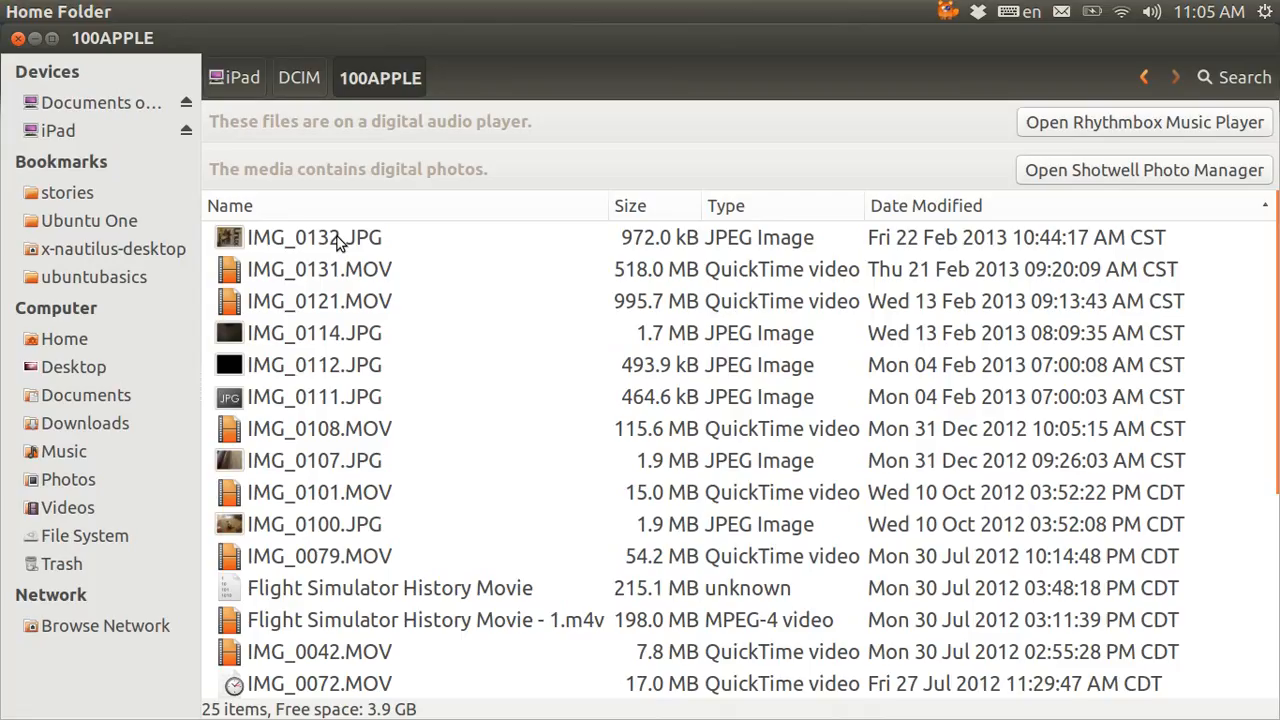
left_click(314, 237)
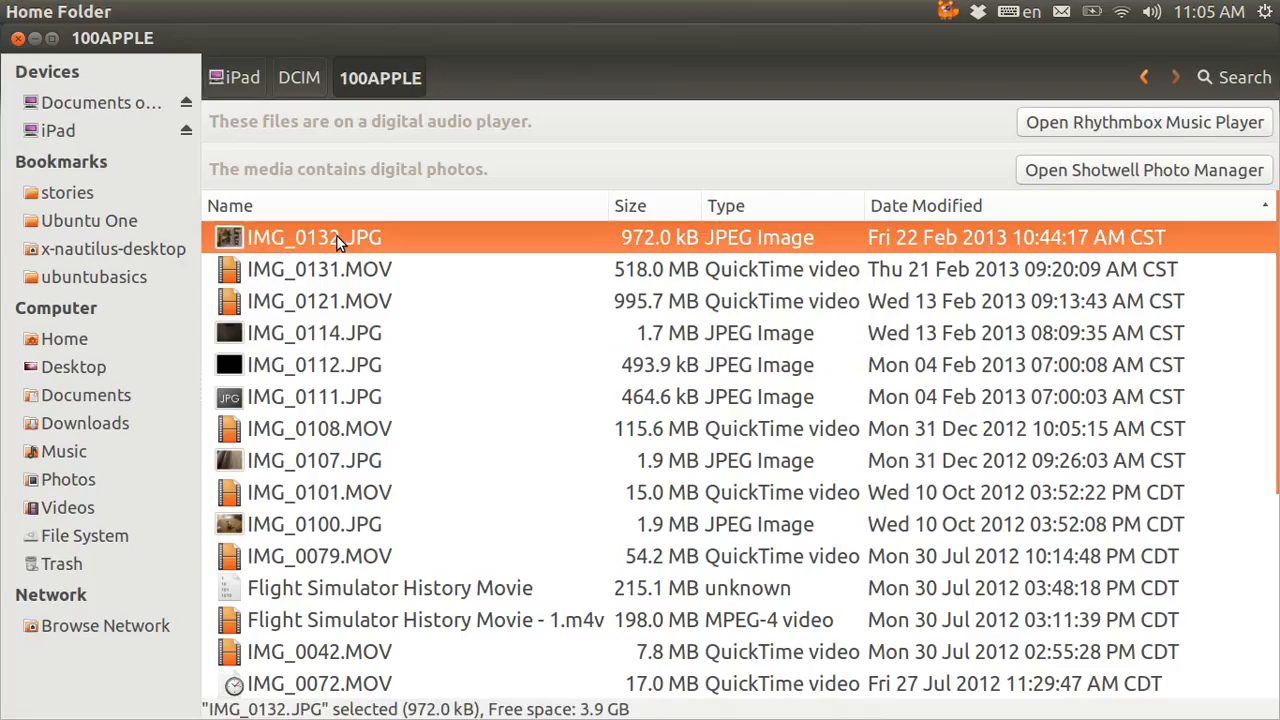
right_click(314, 237)
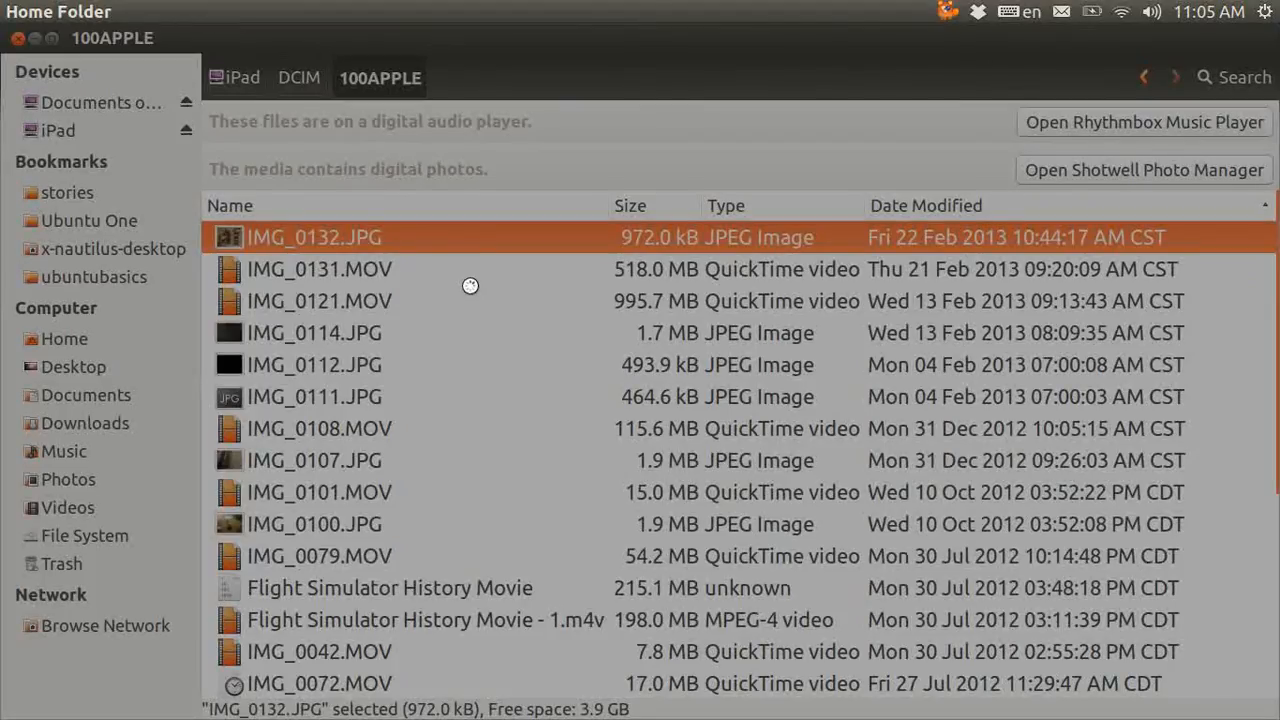
mouse_move(473, 293)
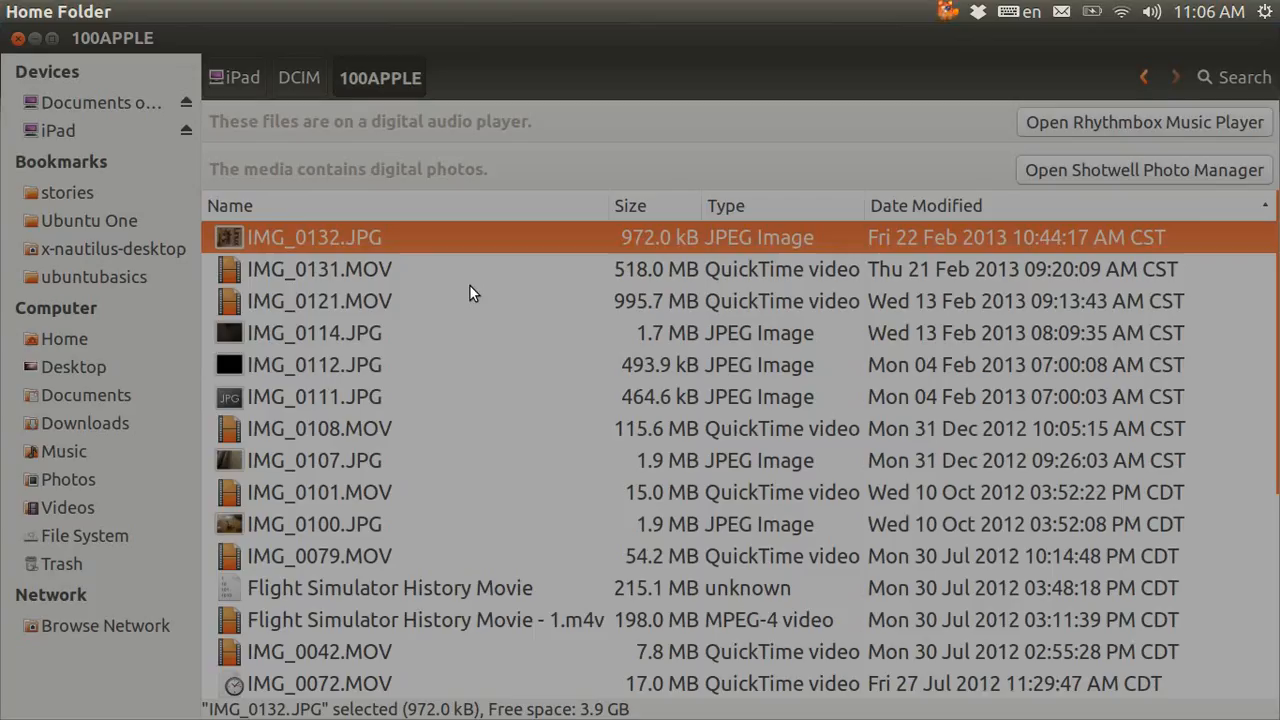
mouse_move(323, 238)
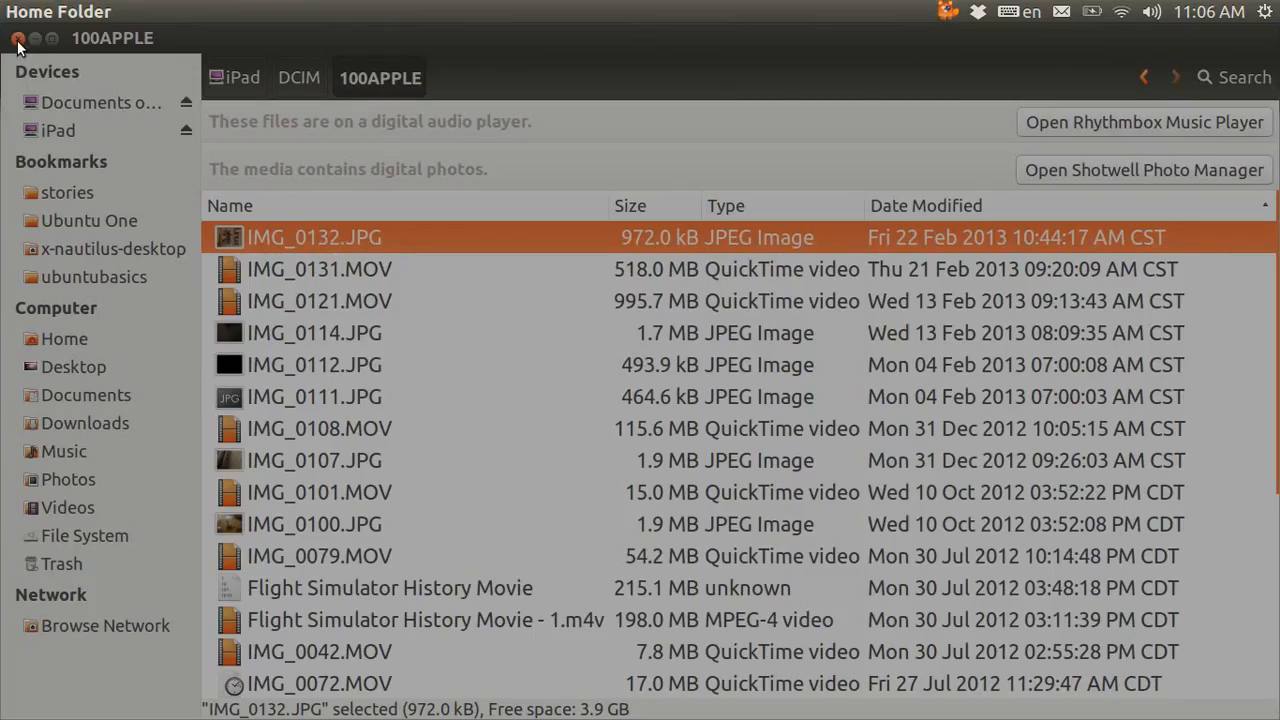
Step: Force-quit the unresponsive 100APPLE file manager window
left_click(18, 38)
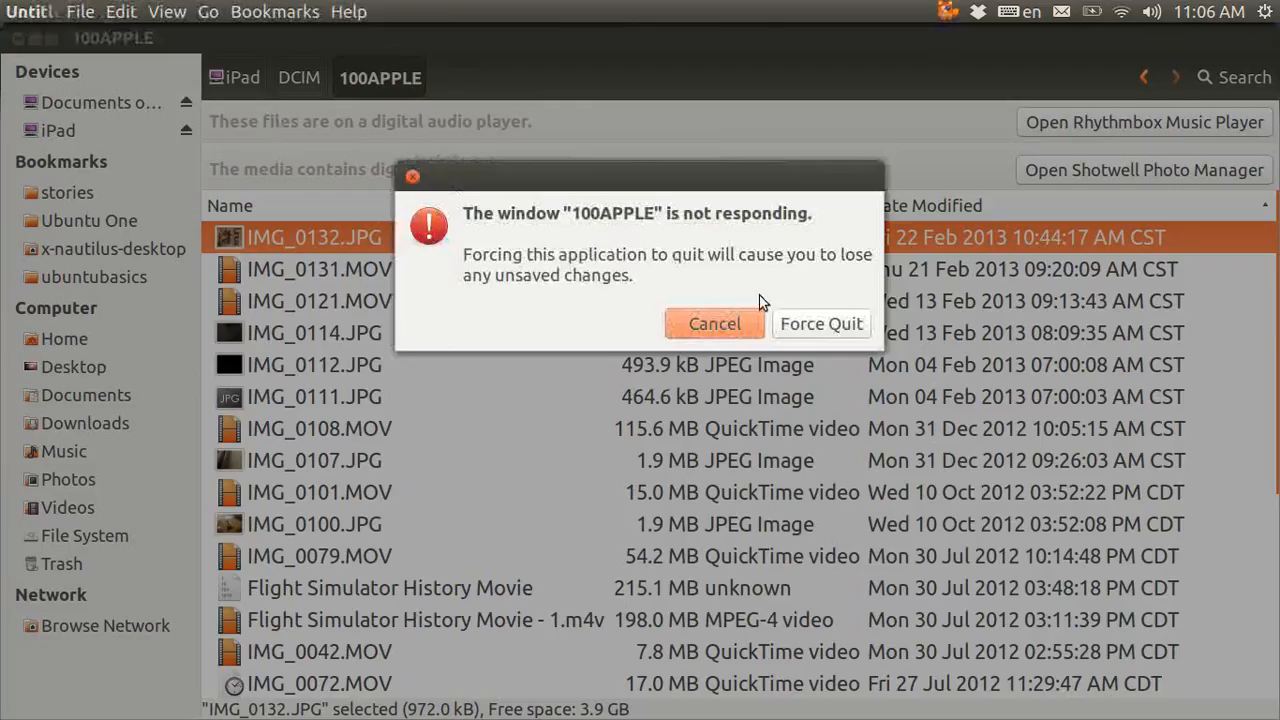
left_click(821, 323)
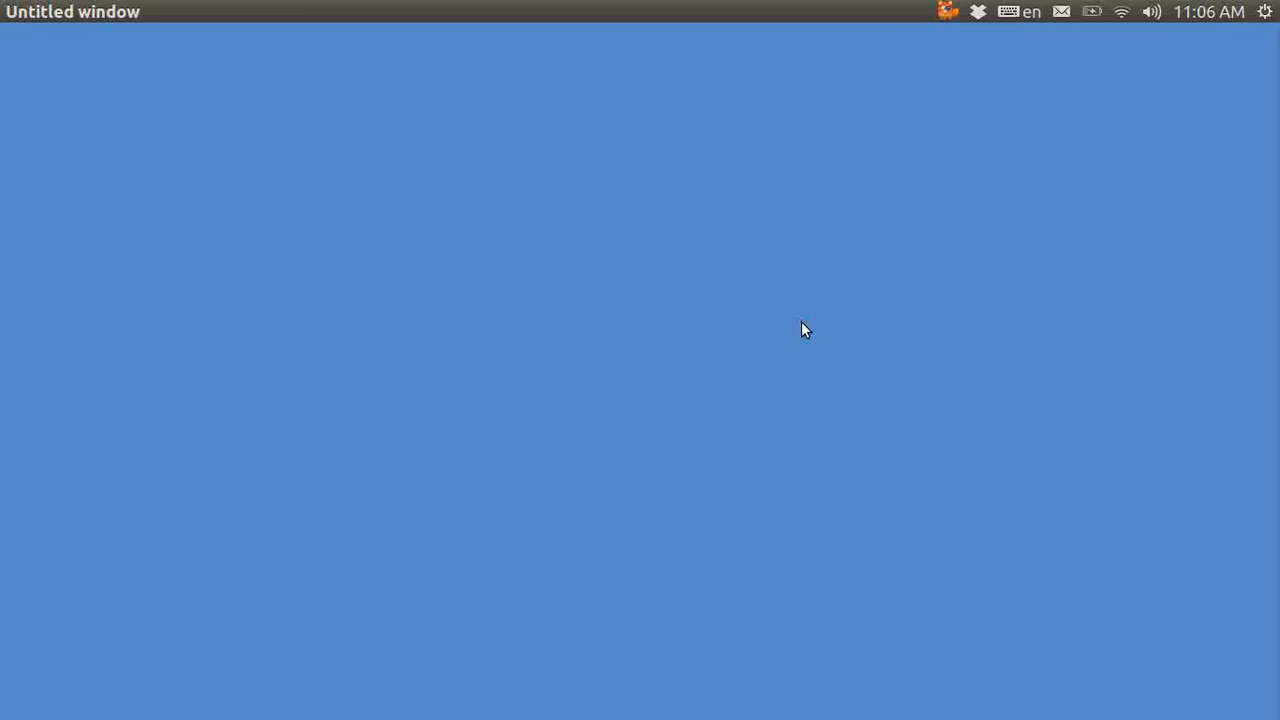
mouse_move(37, 340)
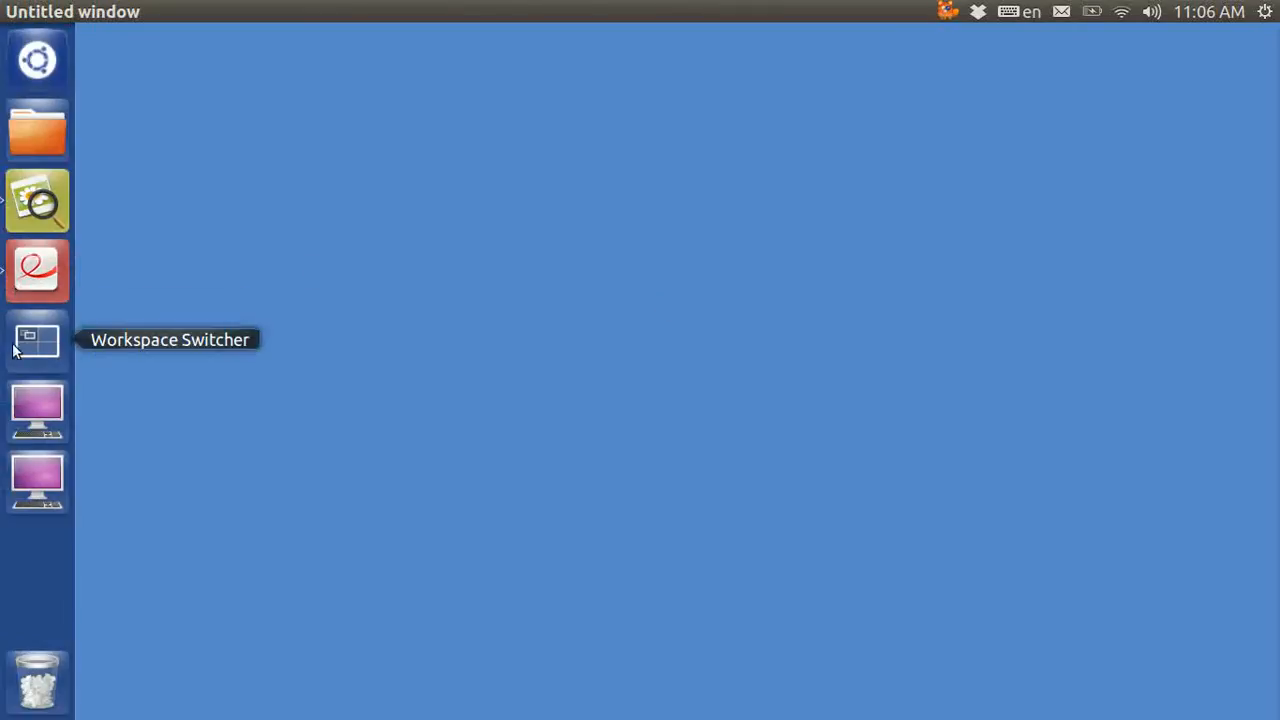
mouse_move(37, 410)
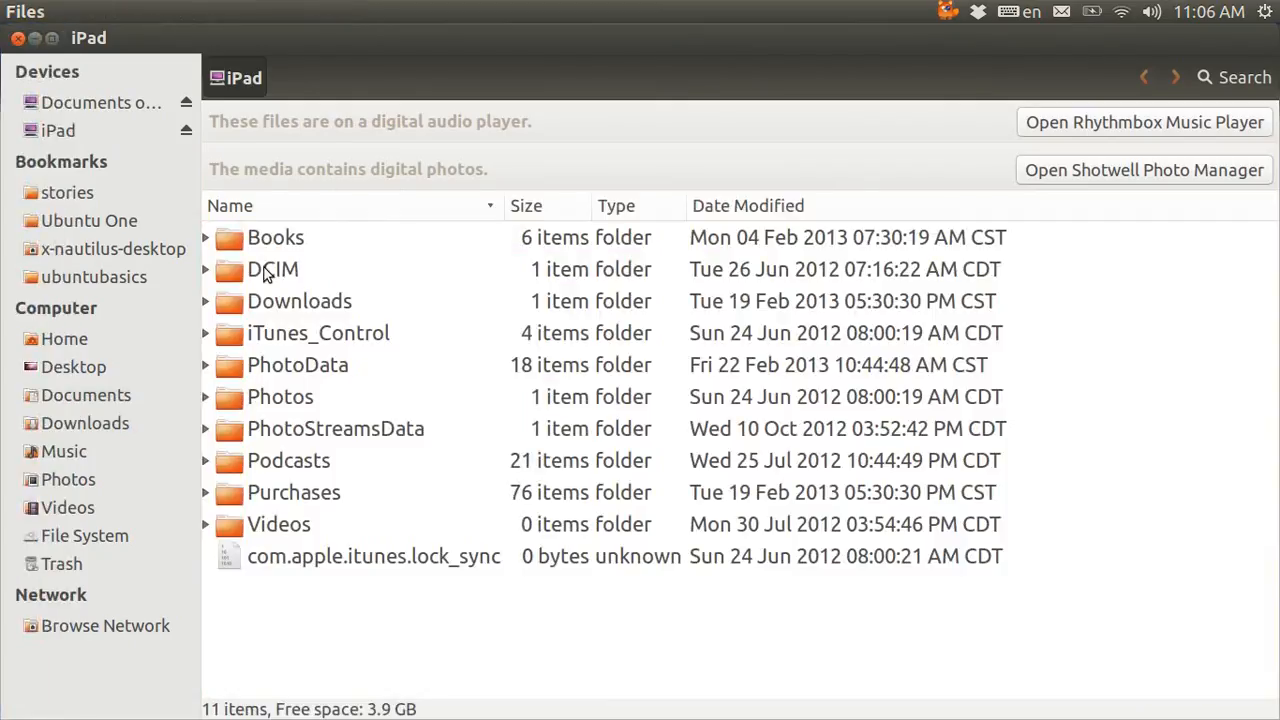
Step: Go into DCIM/100APPLE on the iPad and copy IMG_0132.JPG
double_click(273, 269)
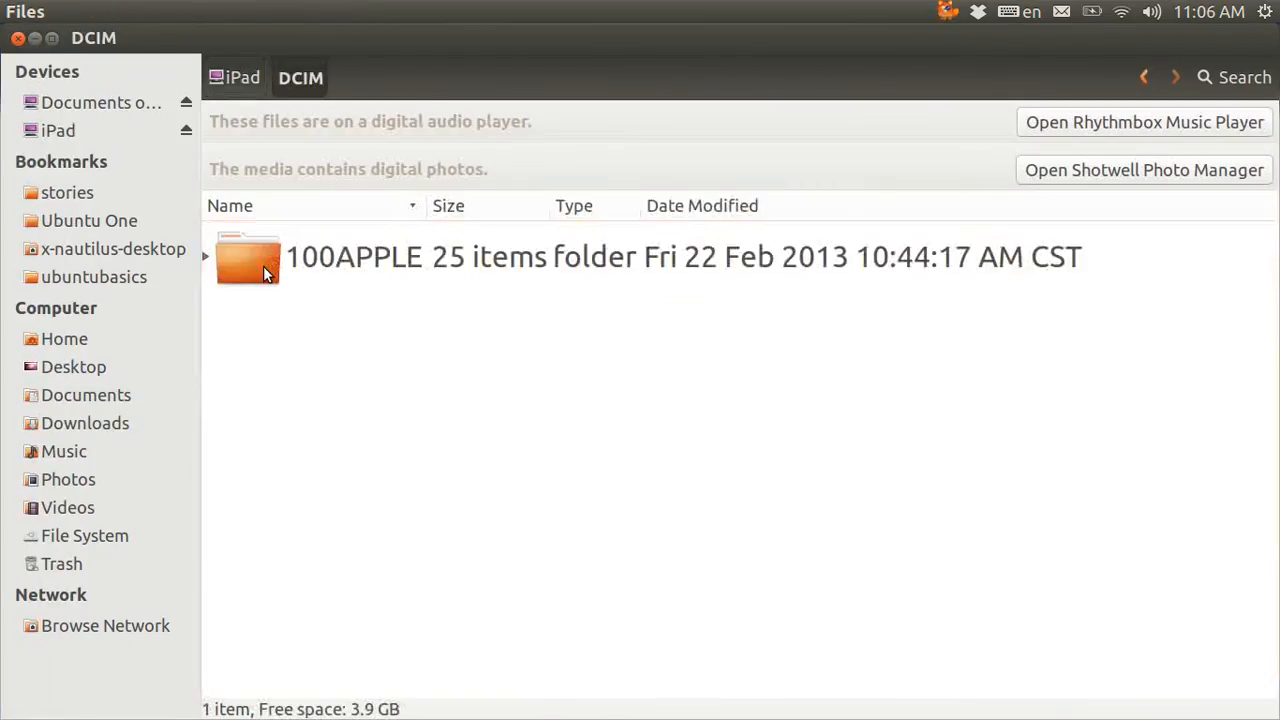
double_click(247, 256)
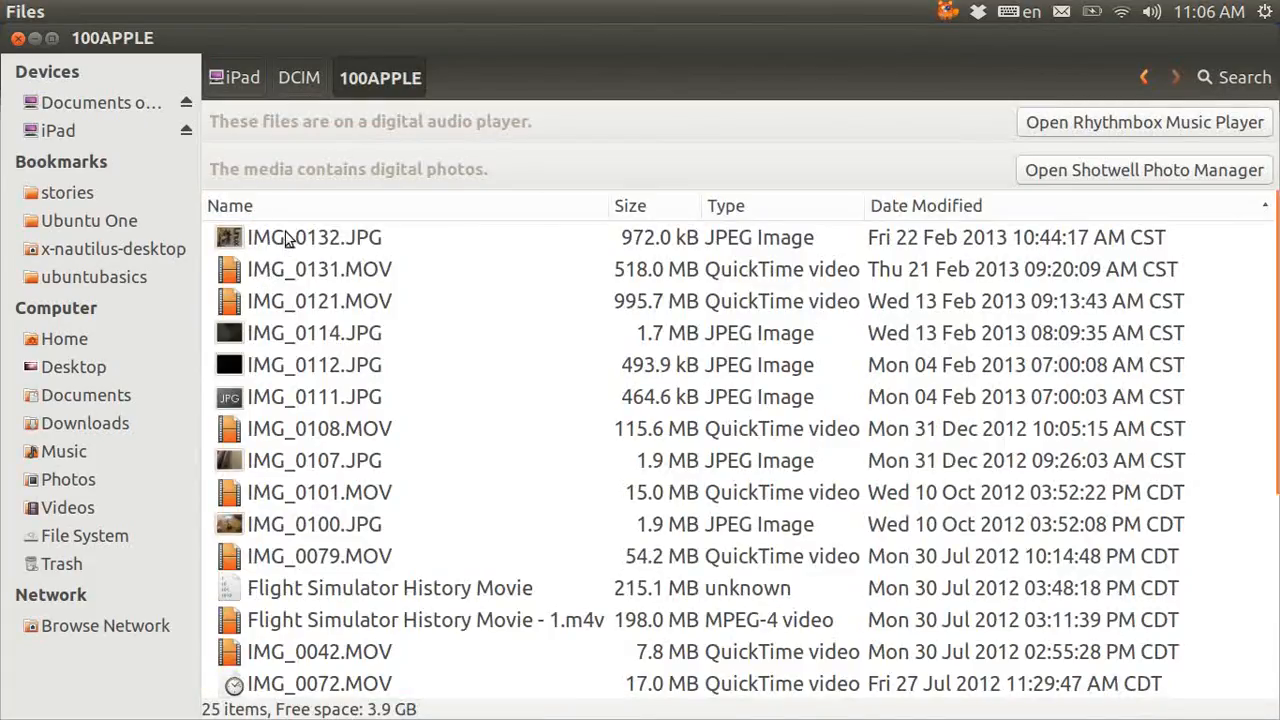
left_click(314, 237)
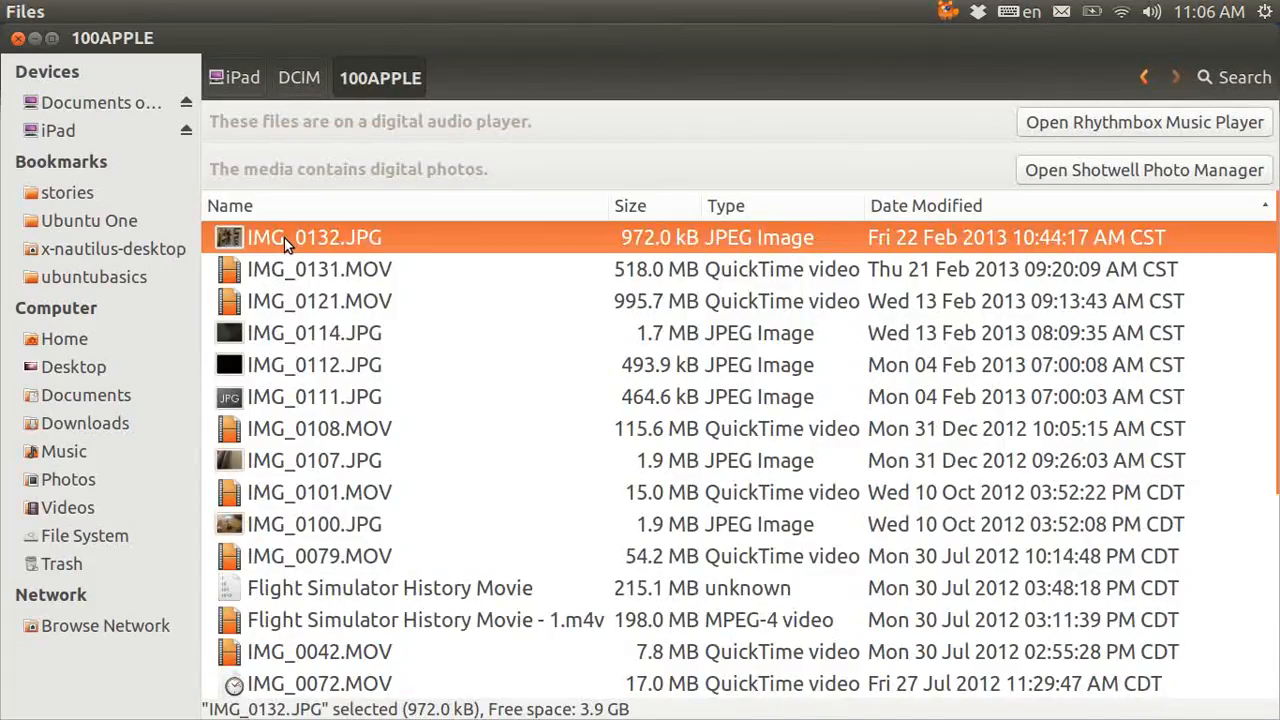
right_click(314, 237)
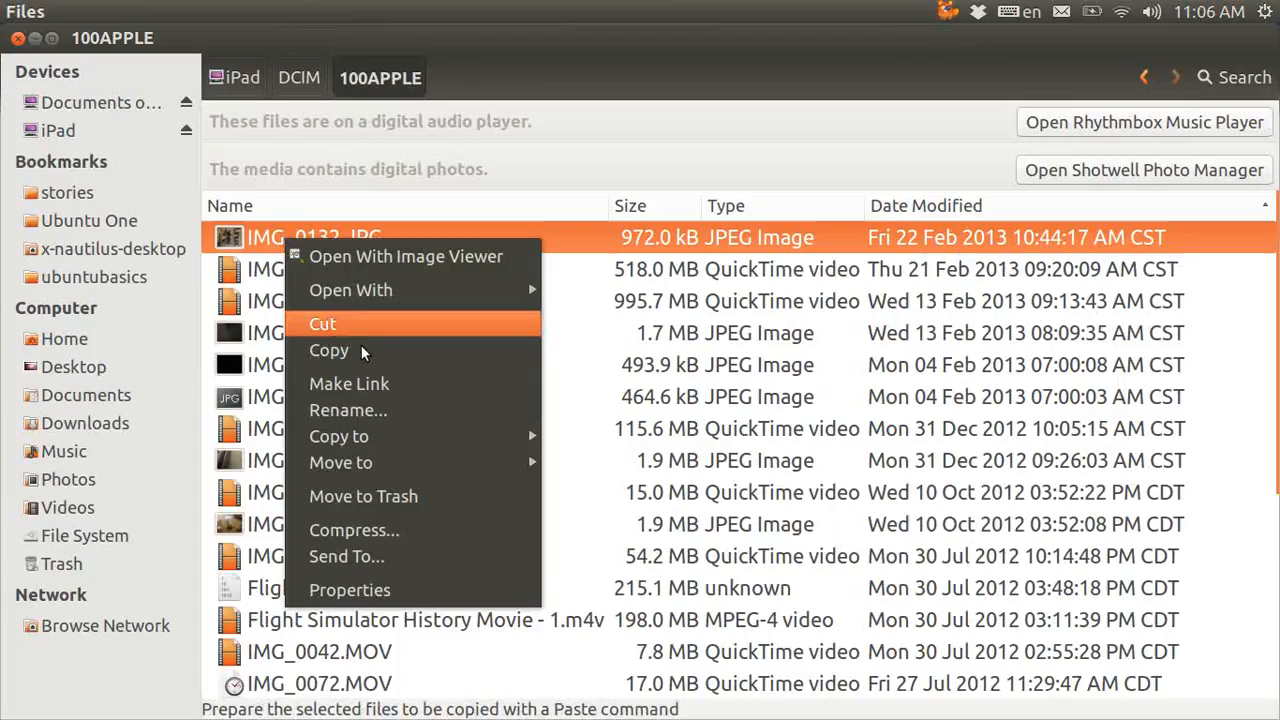
left_click(328, 350)
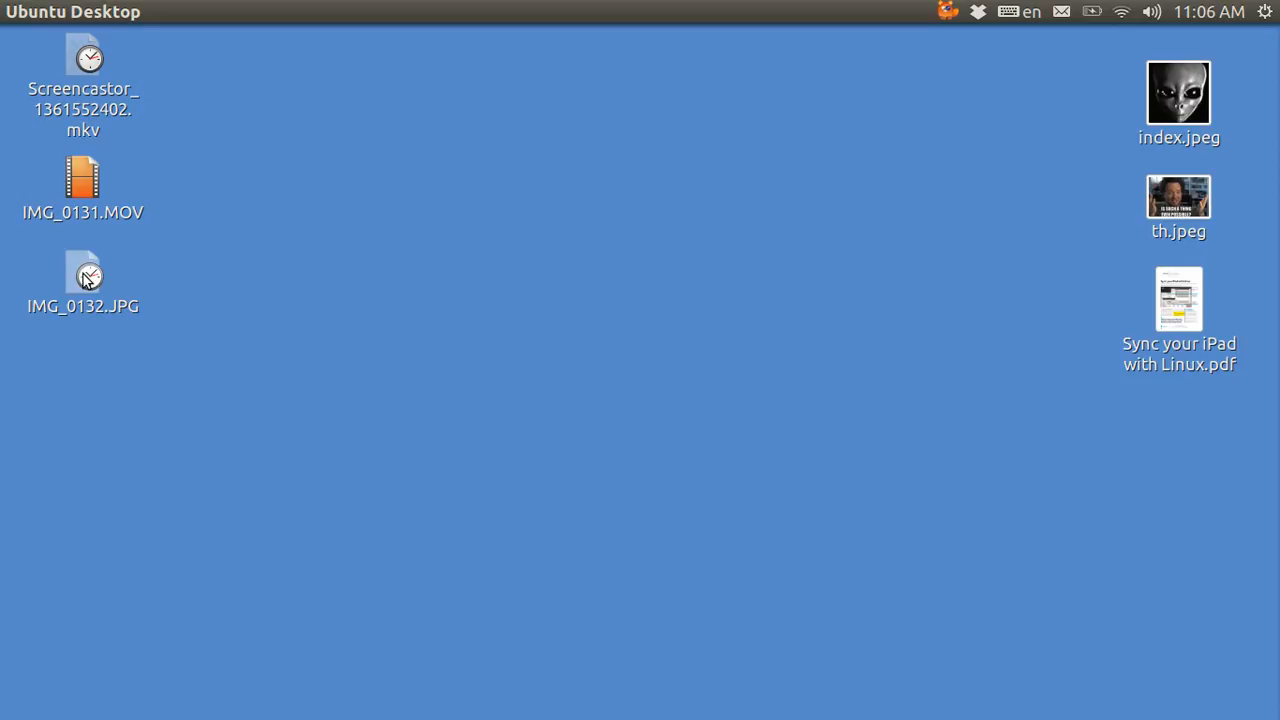
Step: Open the Desktop copy of IMG_0132.JPG in Image Viewer
right_click(83, 275)
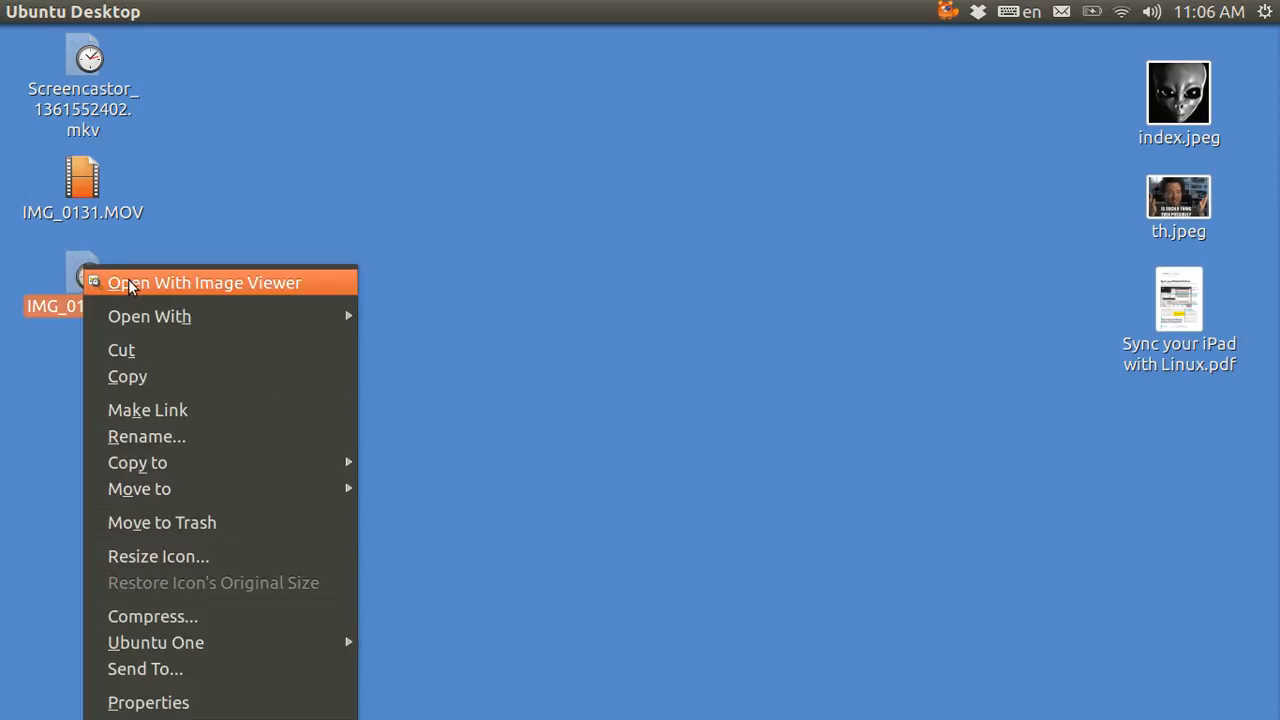
left_click(204, 282)
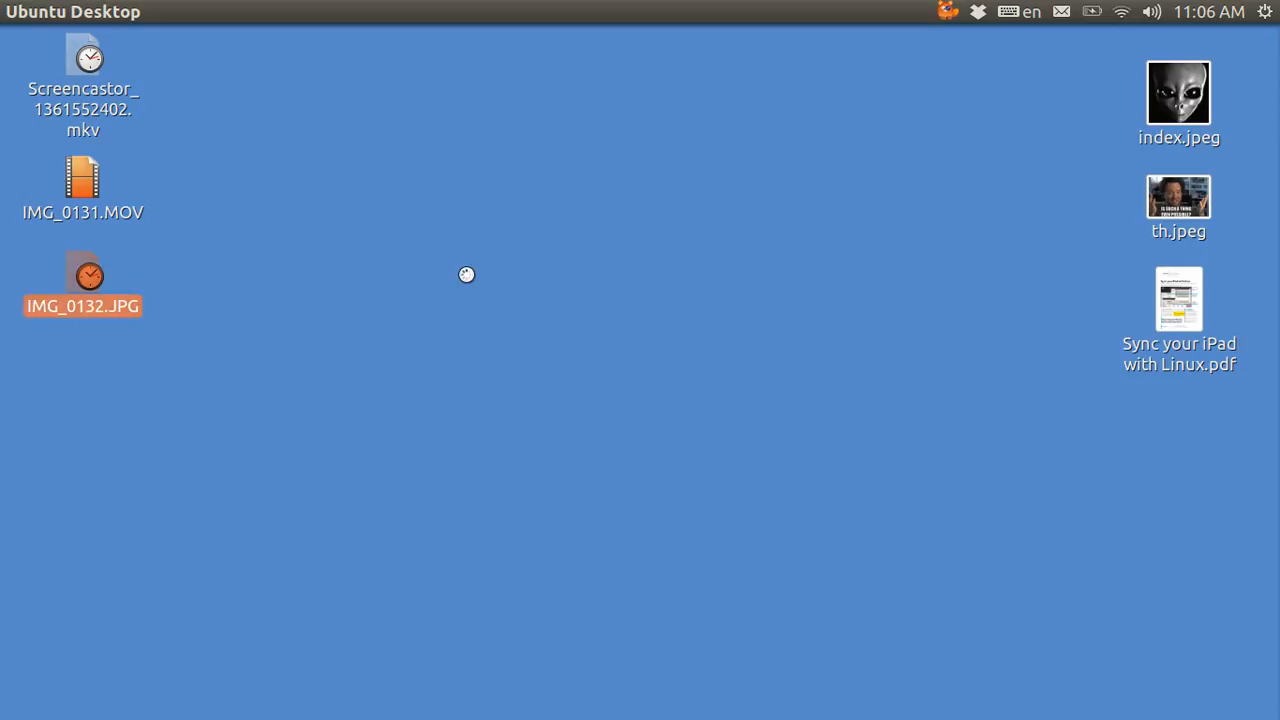
double_click(83, 275)
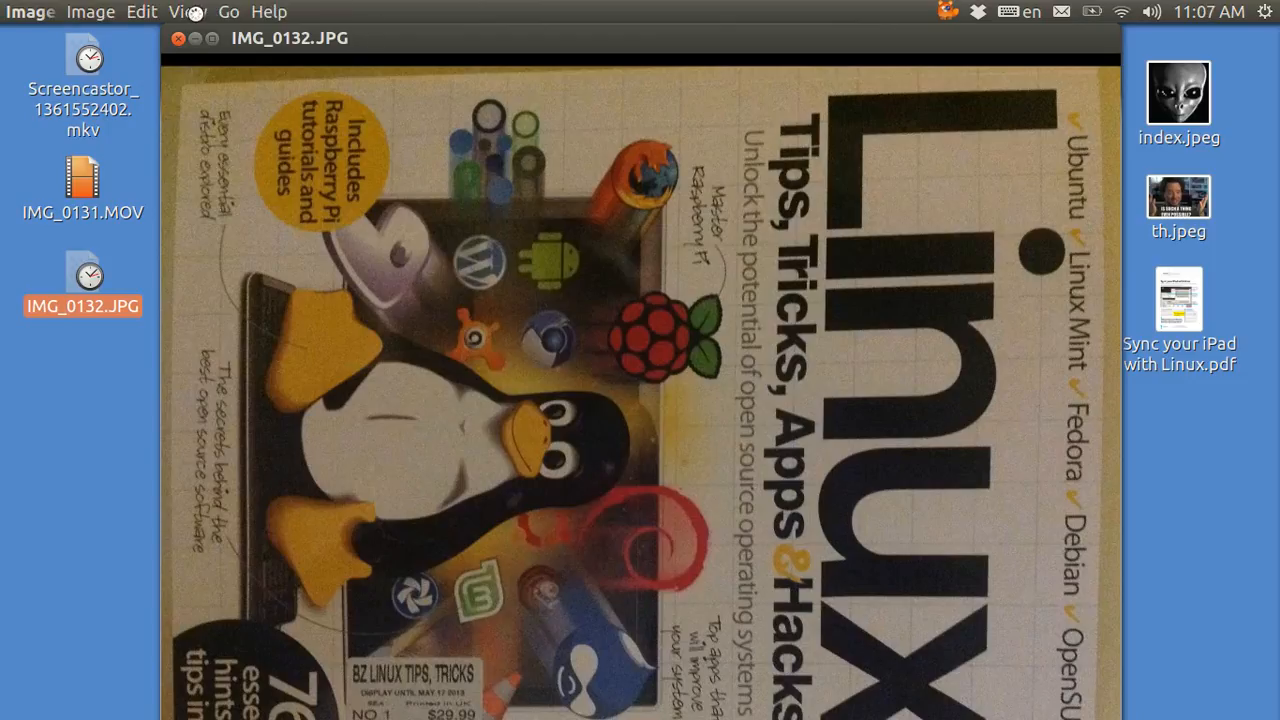
Step: Rotate IMG_0132.JPG counterclockwise from the Edit menu so the magazine cover reads upright
left_click(140, 11)
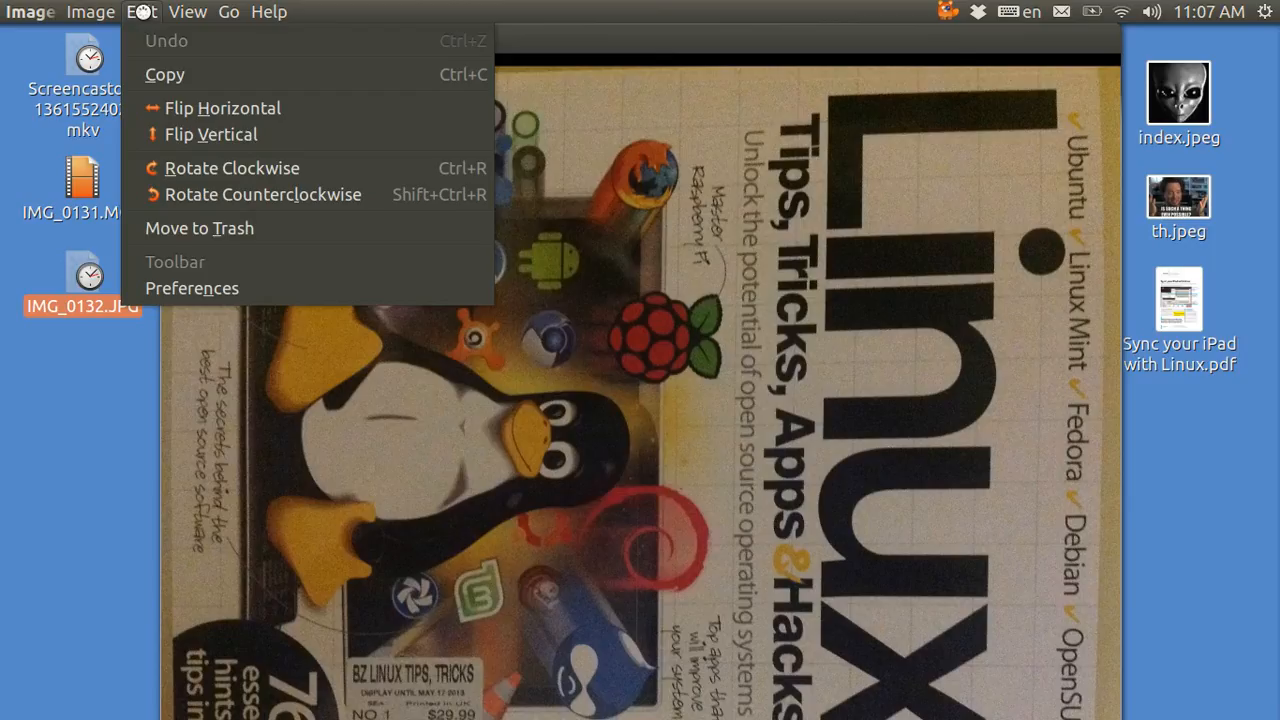
mouse_move(223, 107)
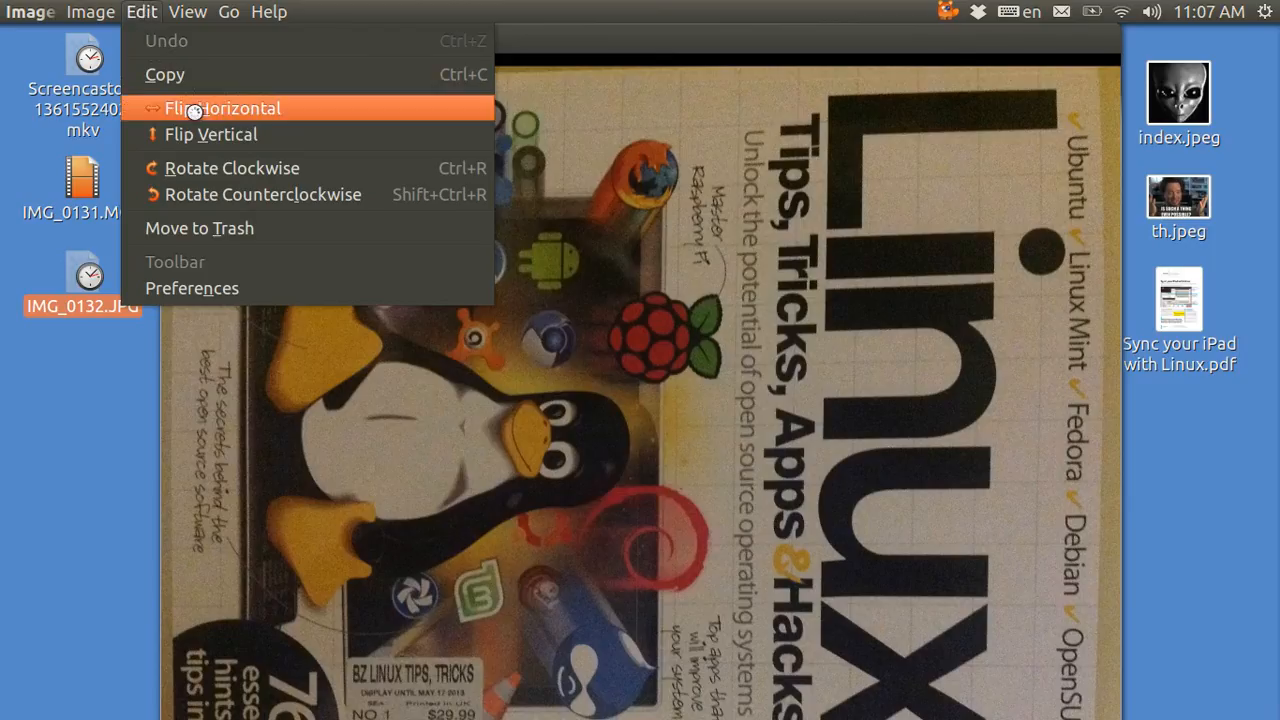
mouse_move(245, 194)
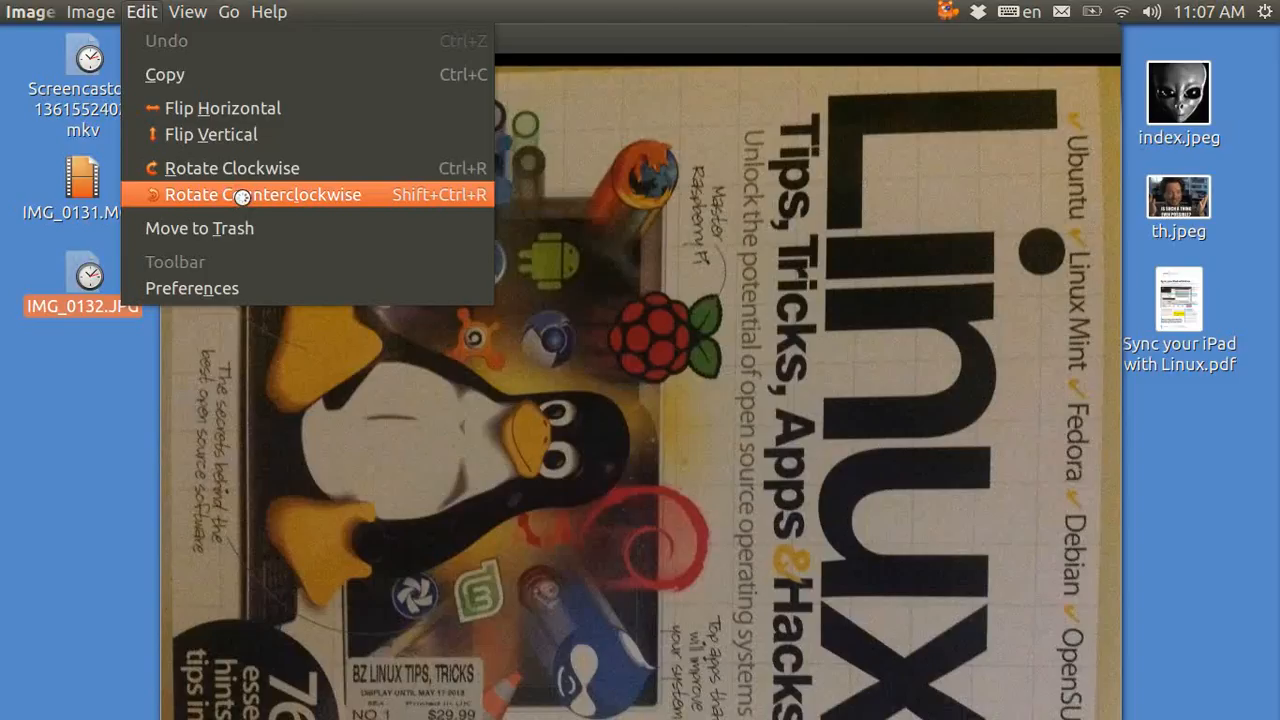
left_click(264, 194)
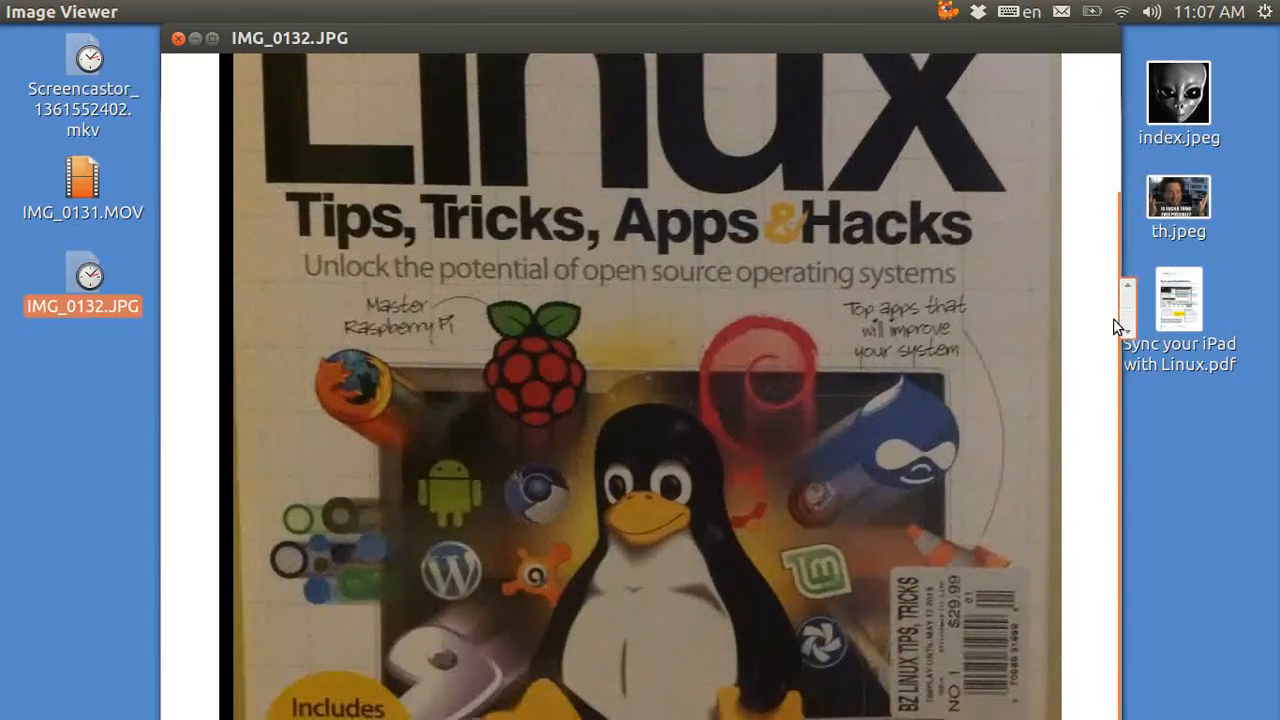
scroll("down", 3)
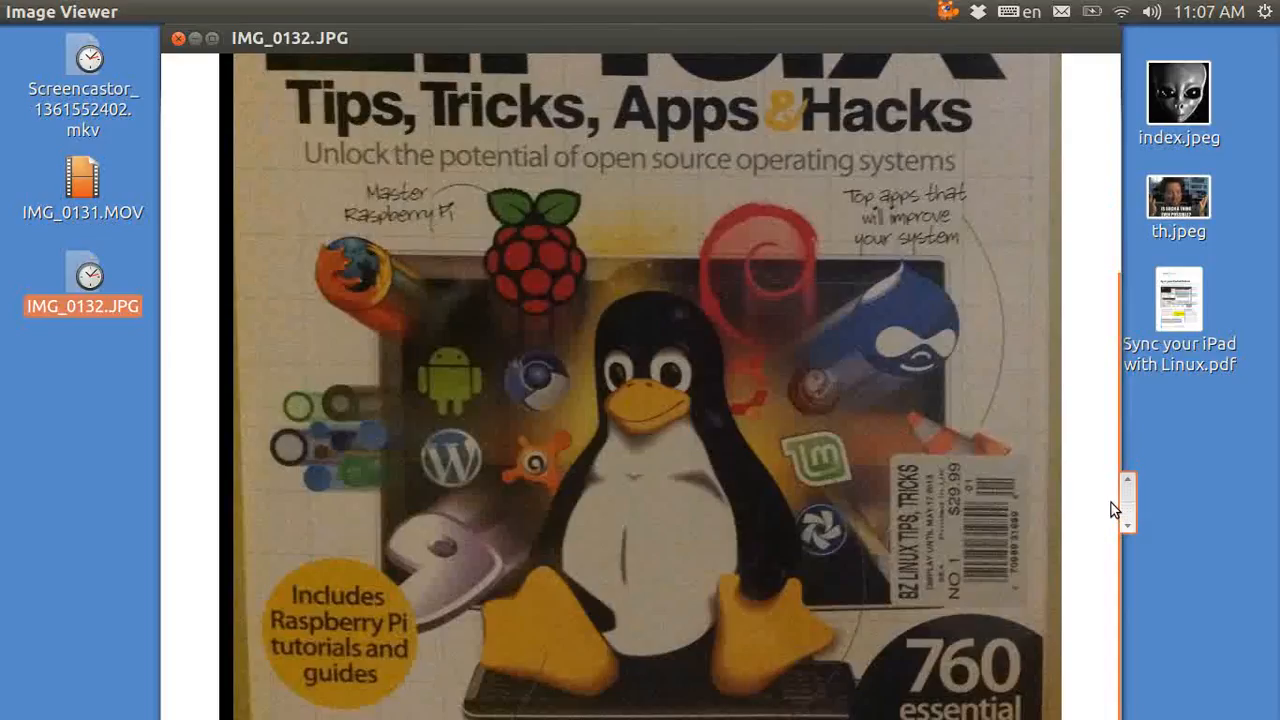